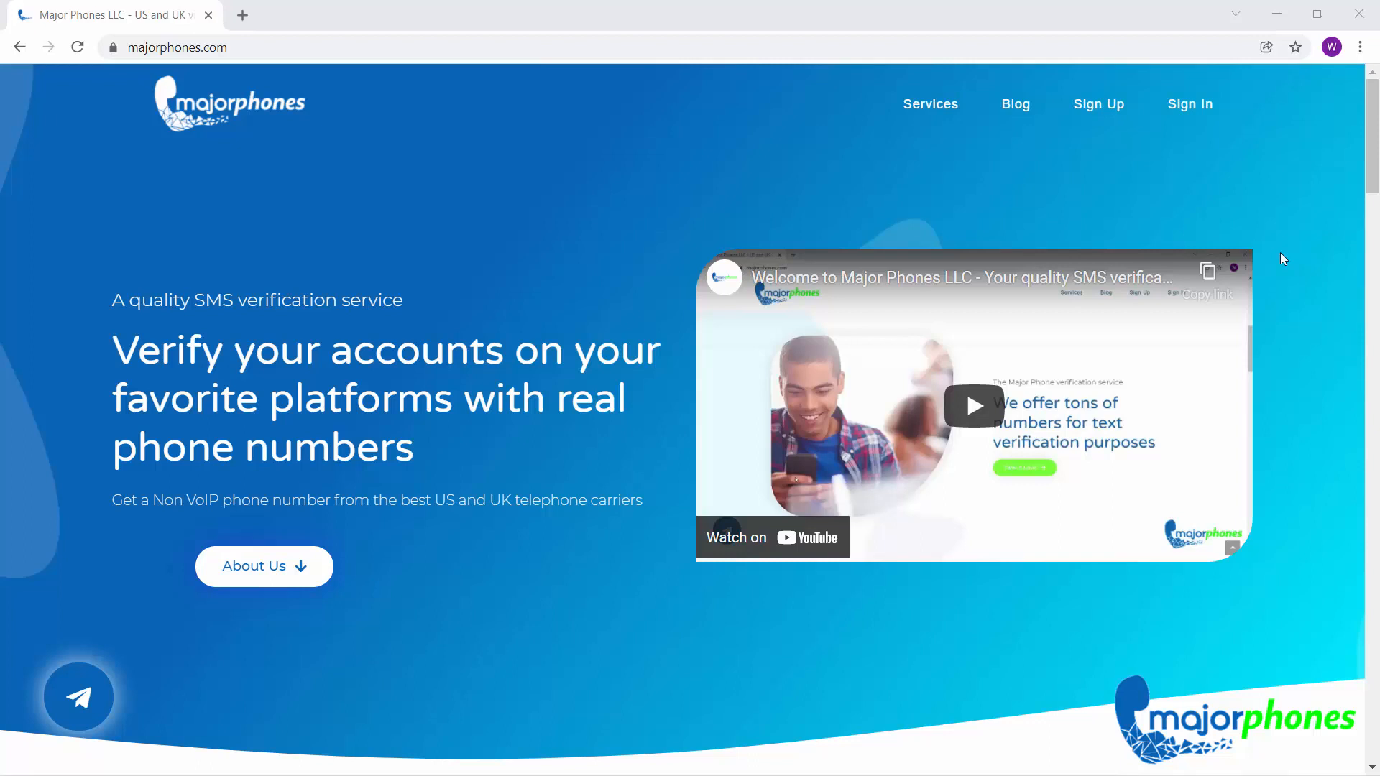
{"action": "left_click", "coordinate": [1191, 103]}
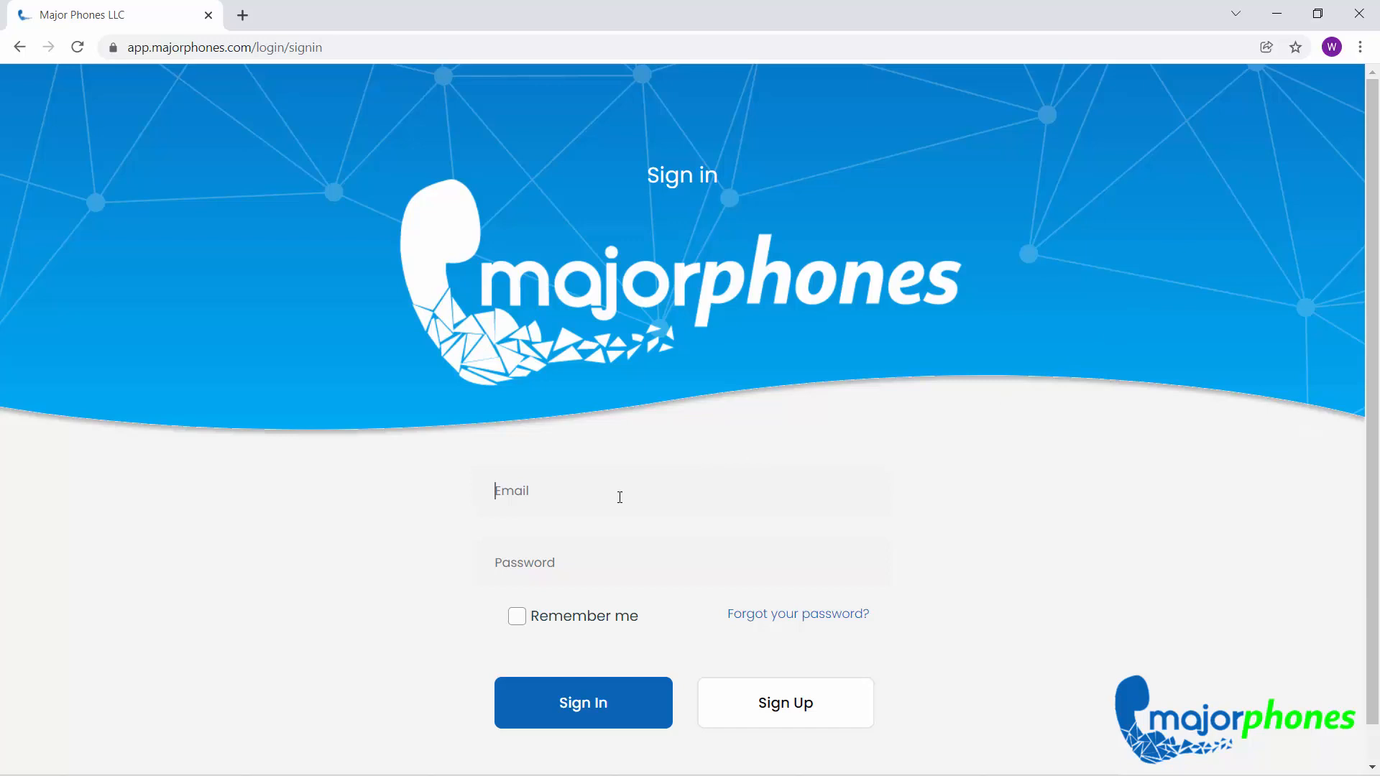
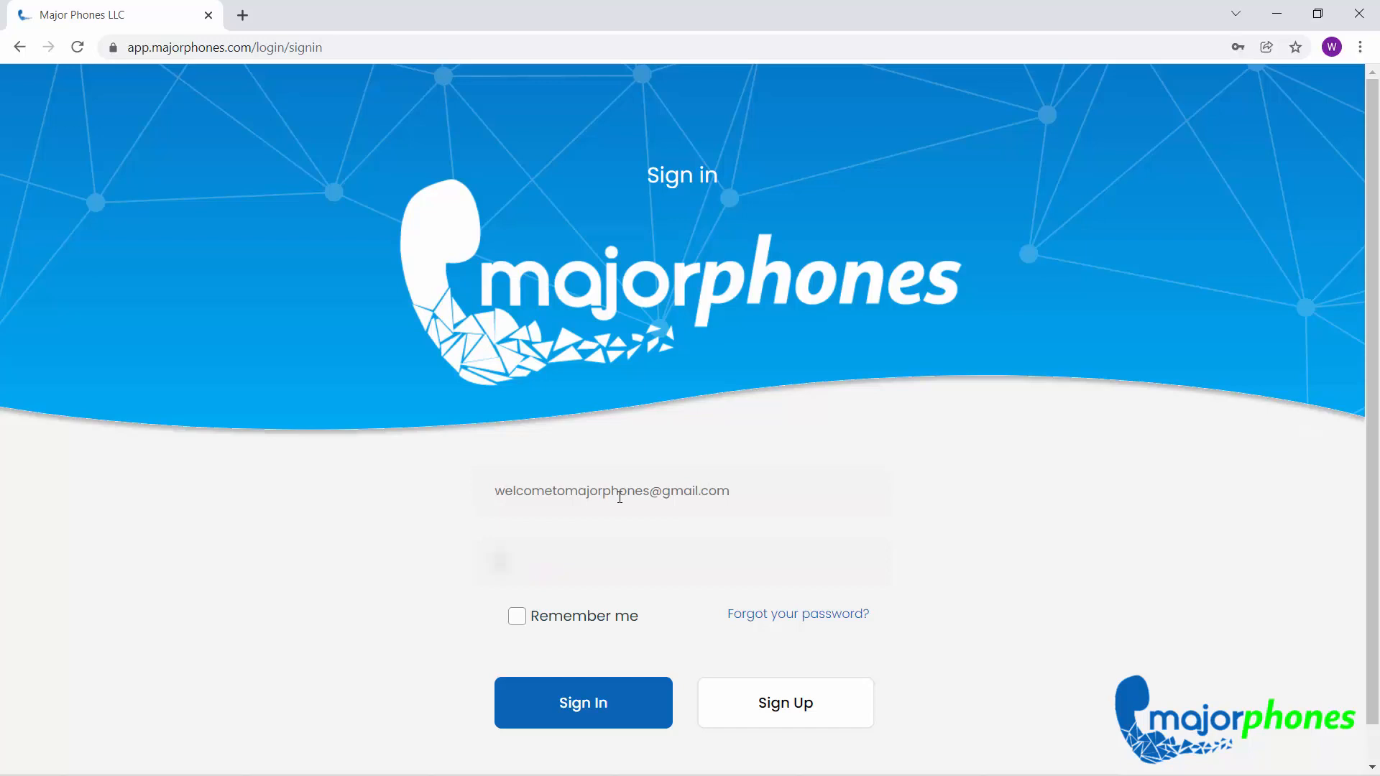
{"action": "type", "text": "password"}
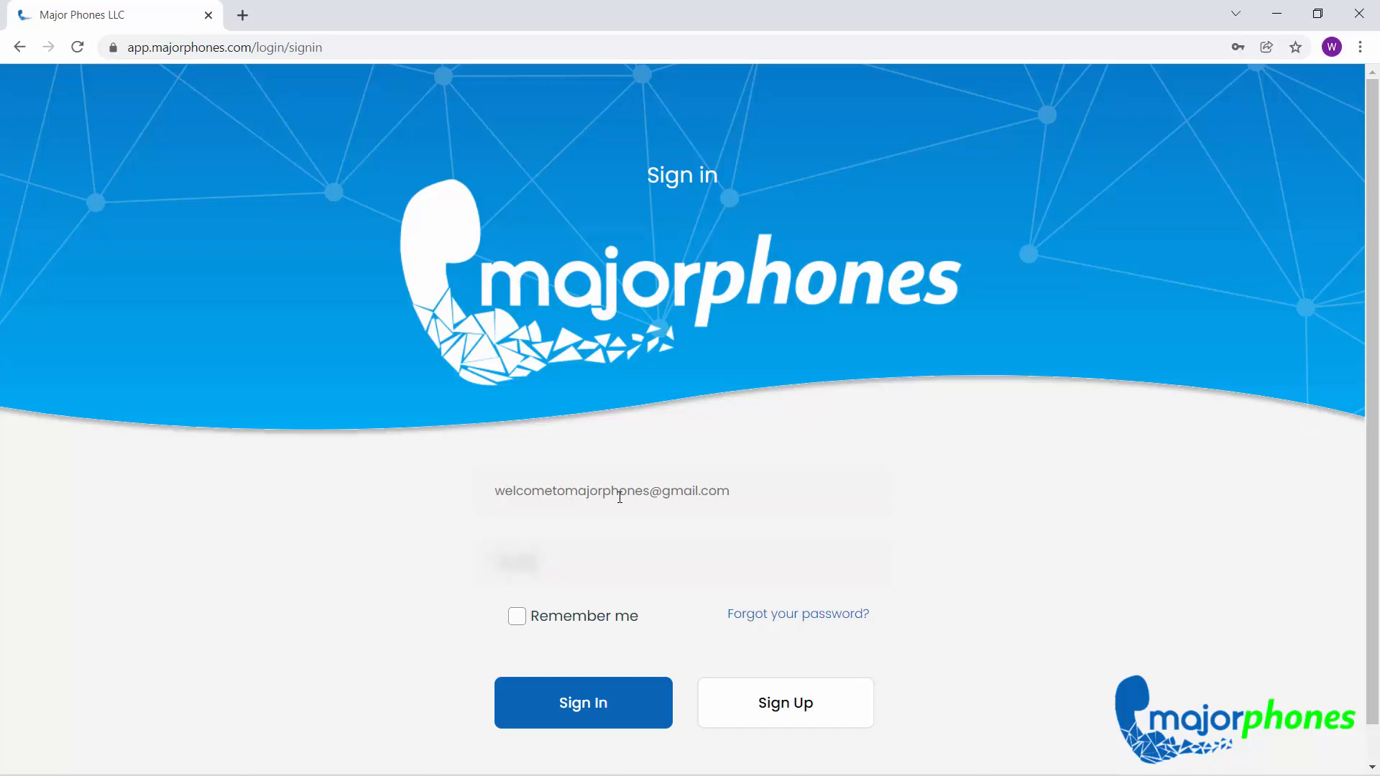
{"action": "left_click", "coordinate": [584, 703]}
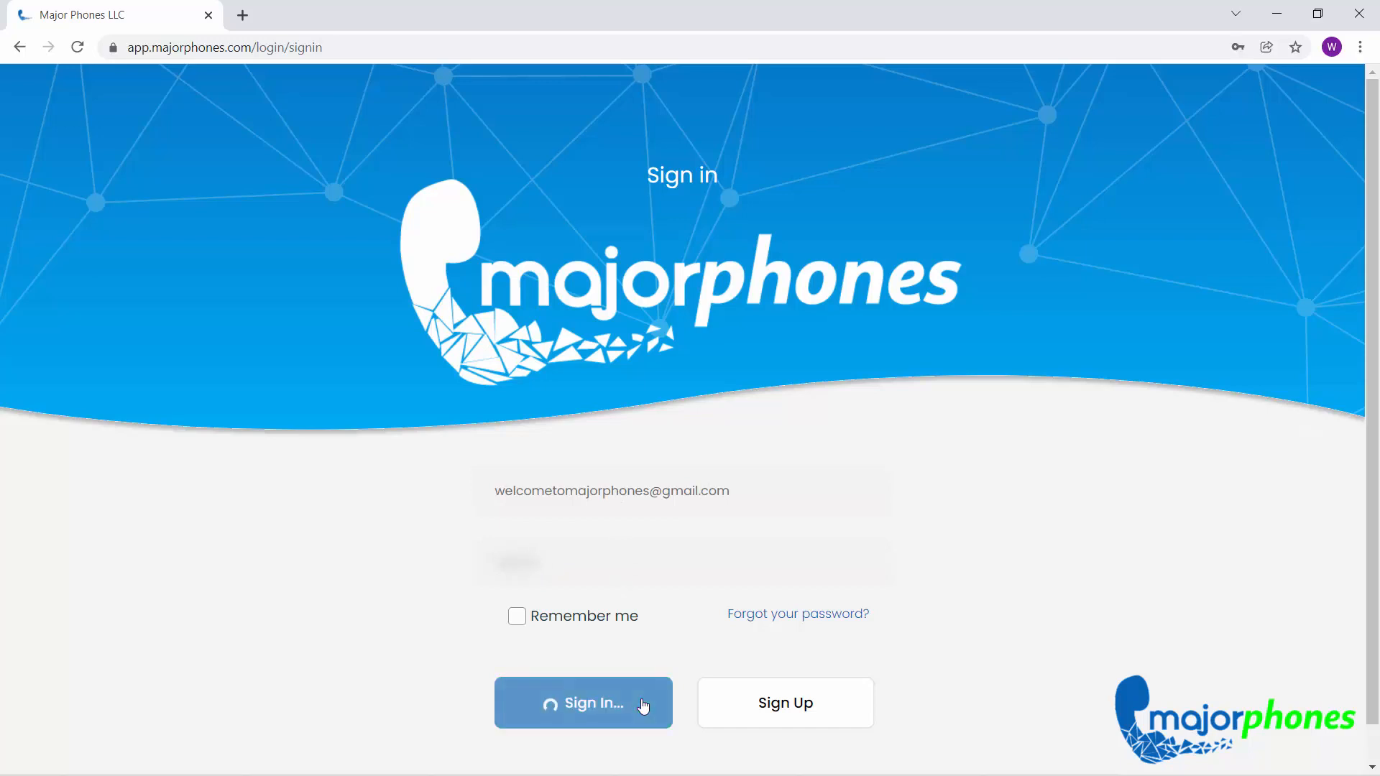
- Choose United States, search the services for linkedin, and start a tab to linkedin.com
{"action": "left_click", "coordinate": [592, 703]}
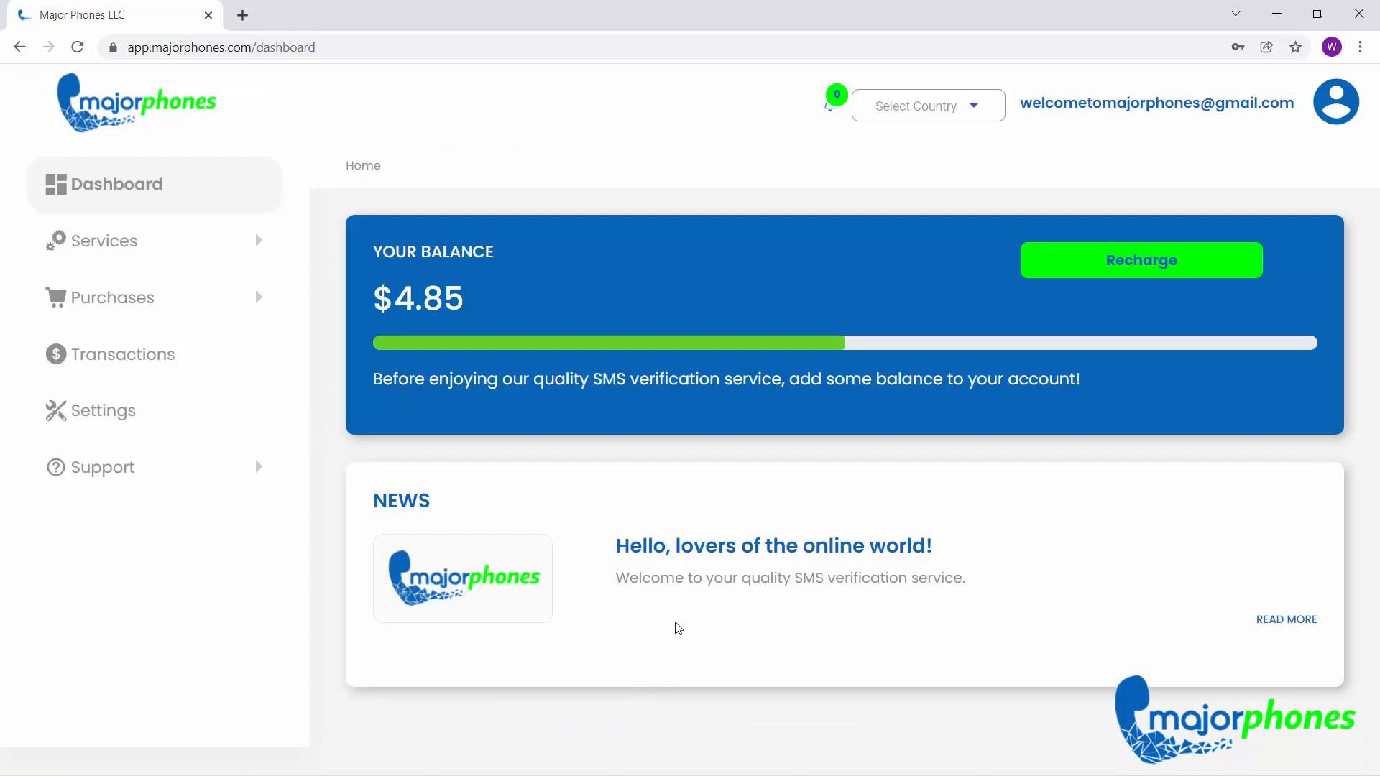
{"action": "left_click", "coordinate": [916, 106]}
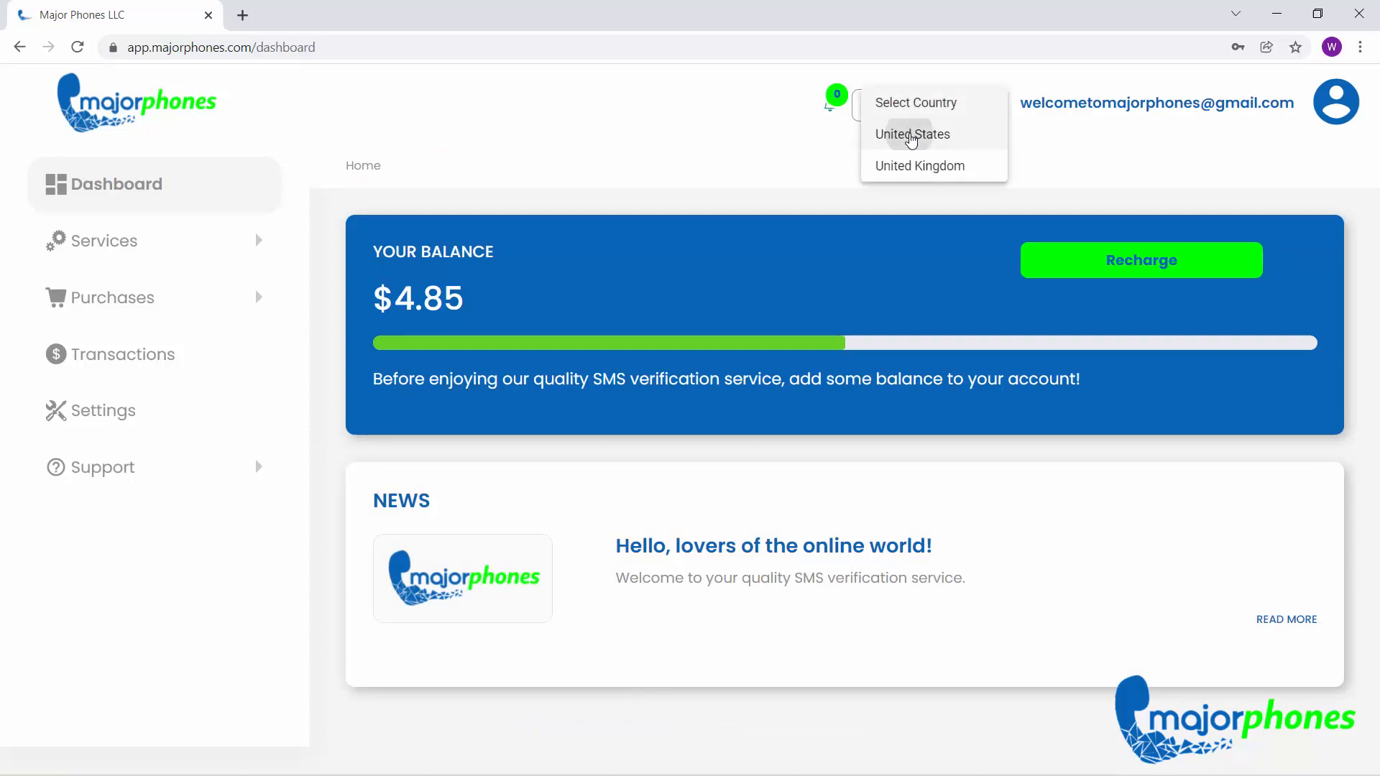
{"action": "left_click", "coordinate": [911, 135]}
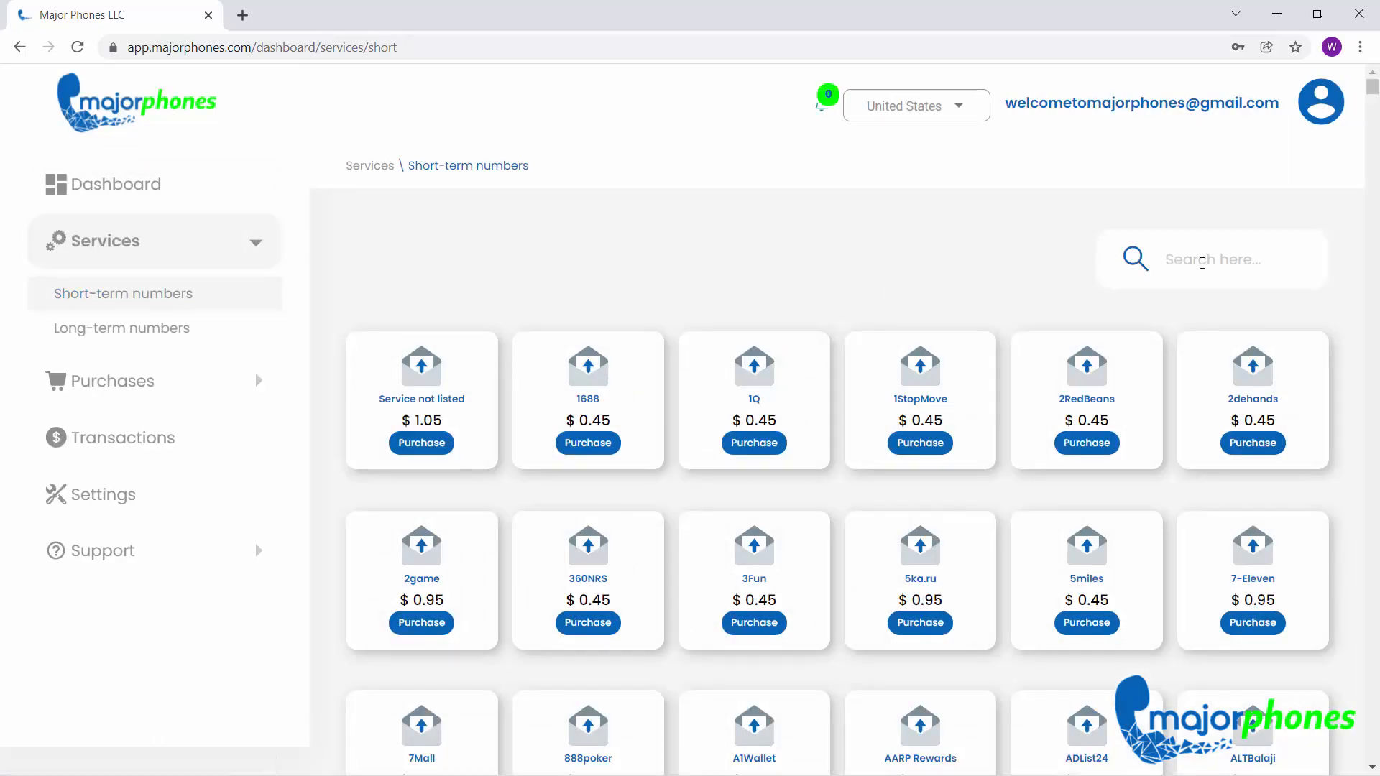
{"action": "type", "text": "linkedin"}
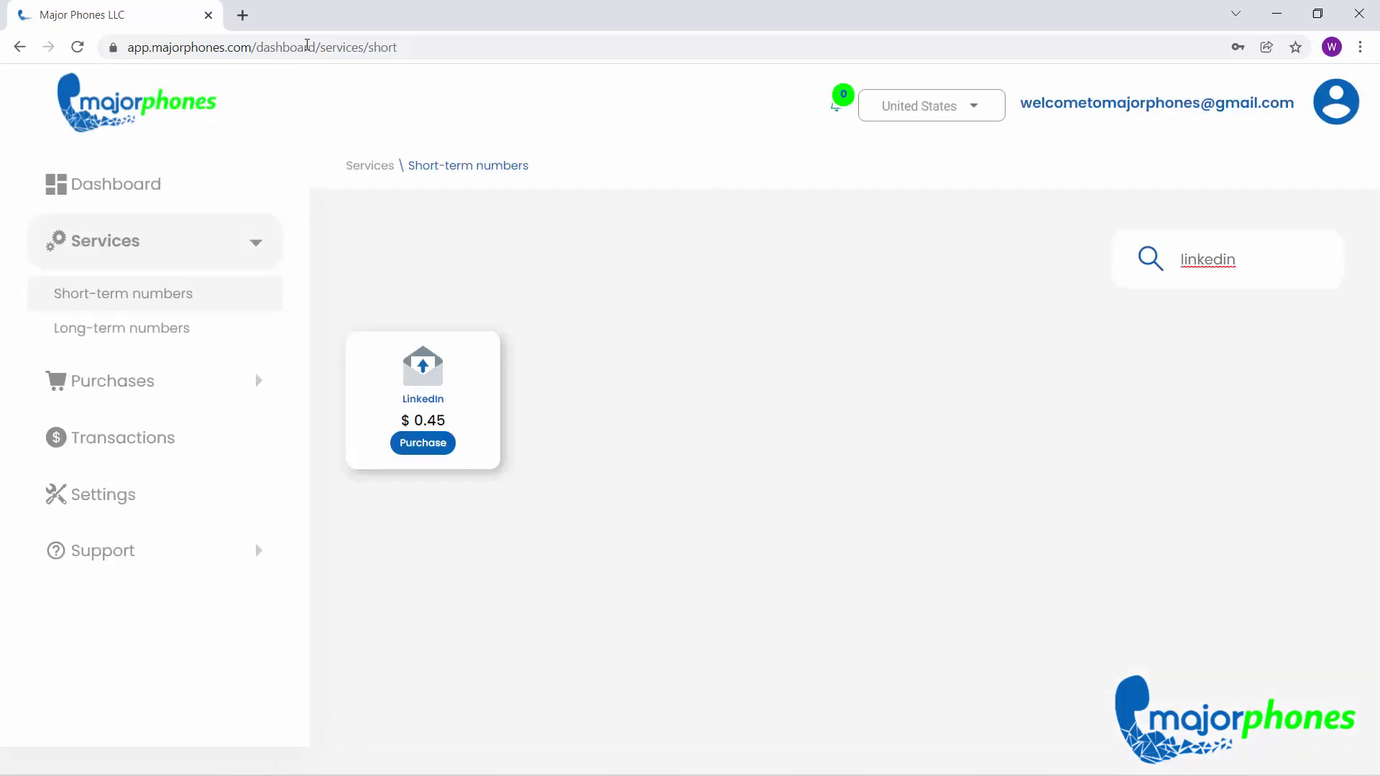
{"action": "type", "text": "linkedin.com"}
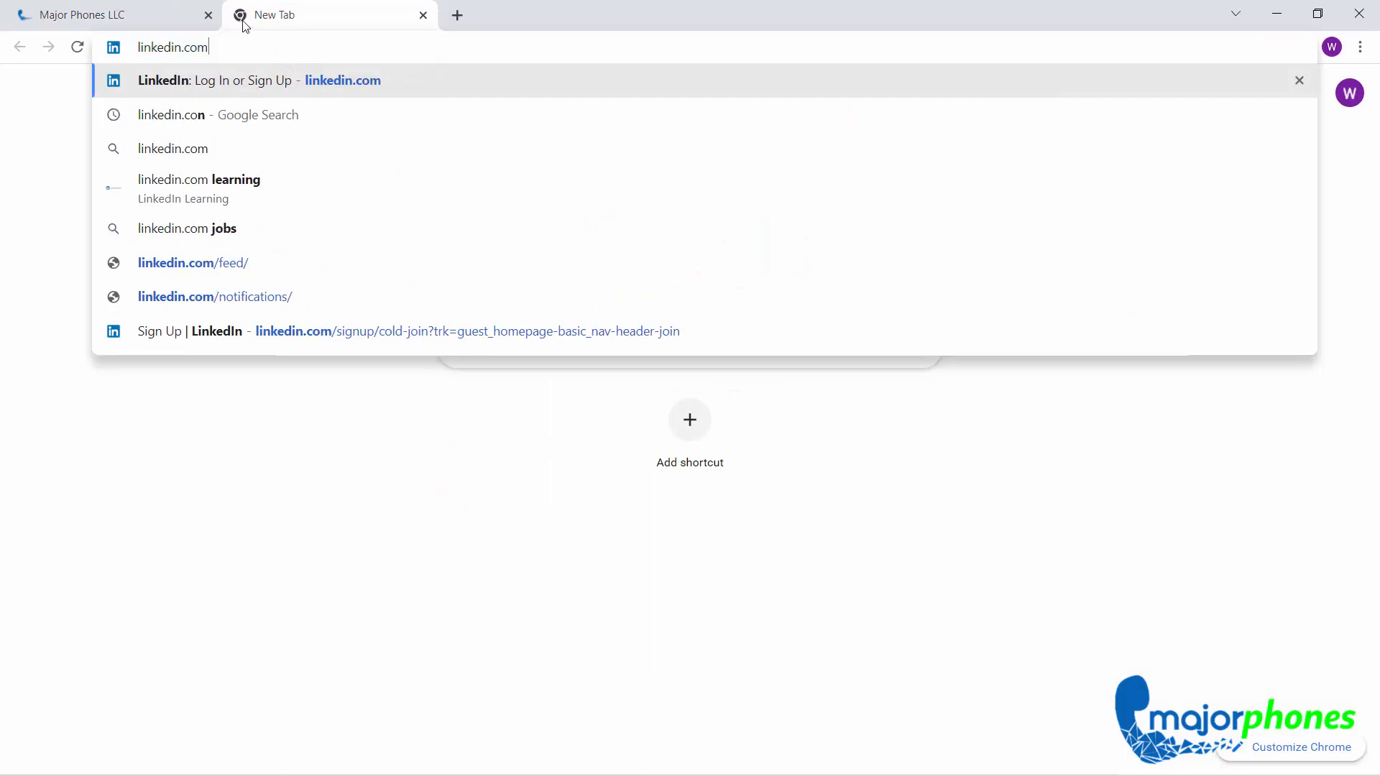
{"action": "left_click", "coordinate": [223, 81]}
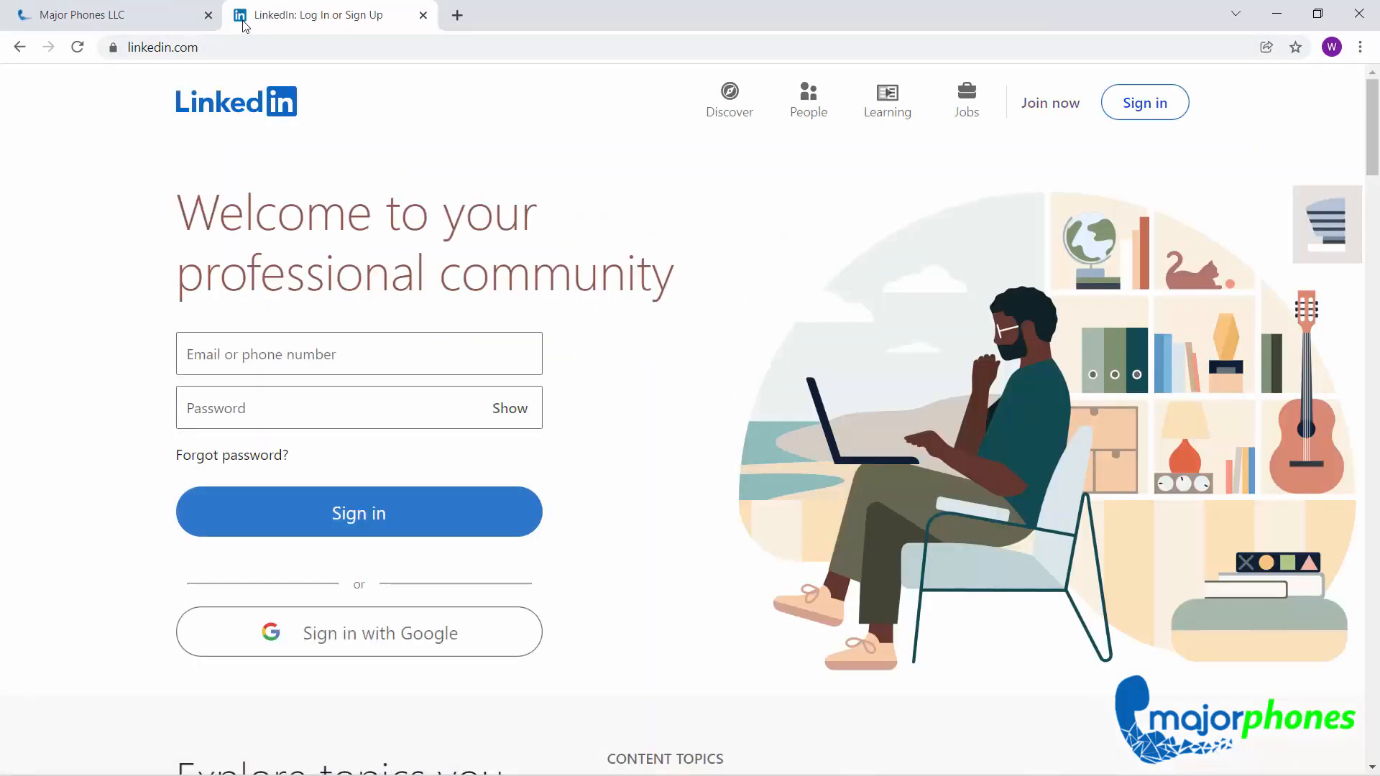
{"action": "mouse_move", "coordinate": [1032, 112]}
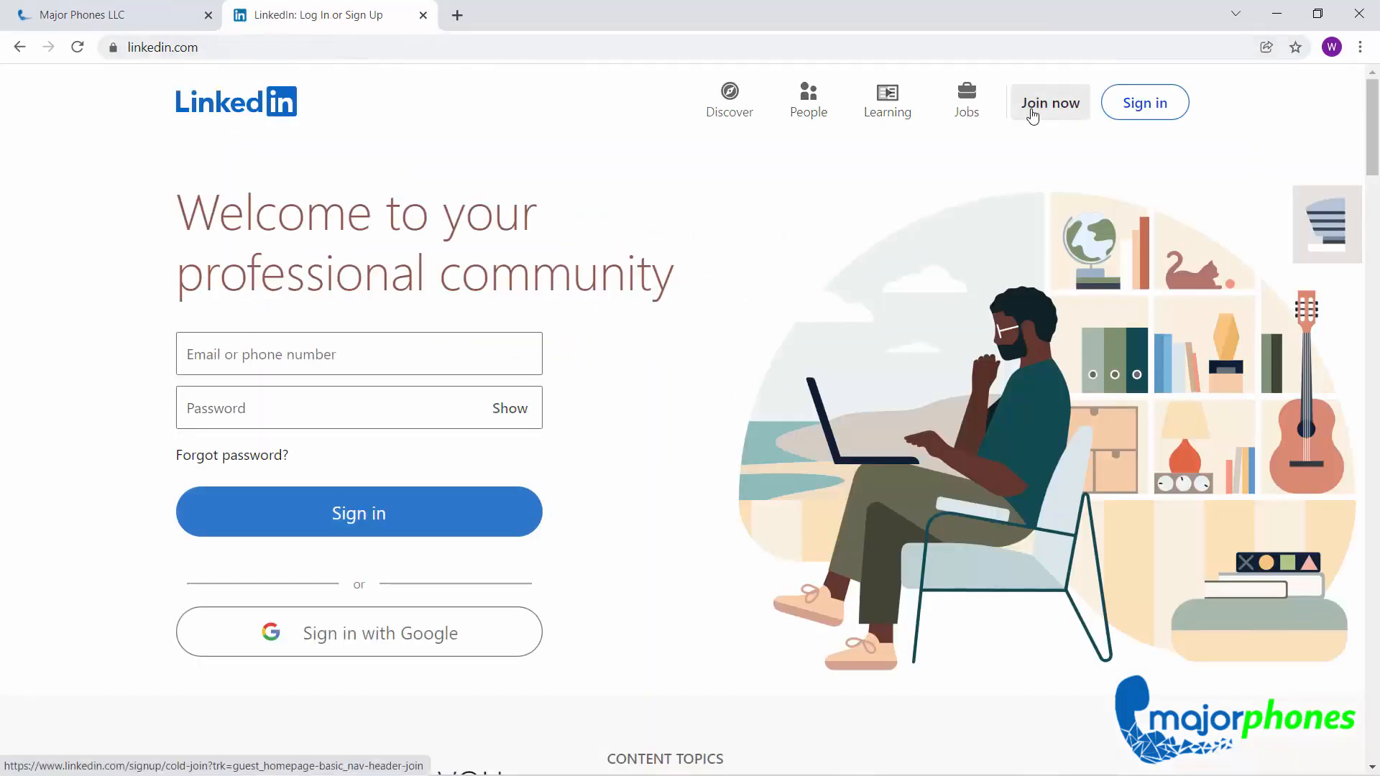
{"action": "left_click", "coordinate": [1049, 102]}
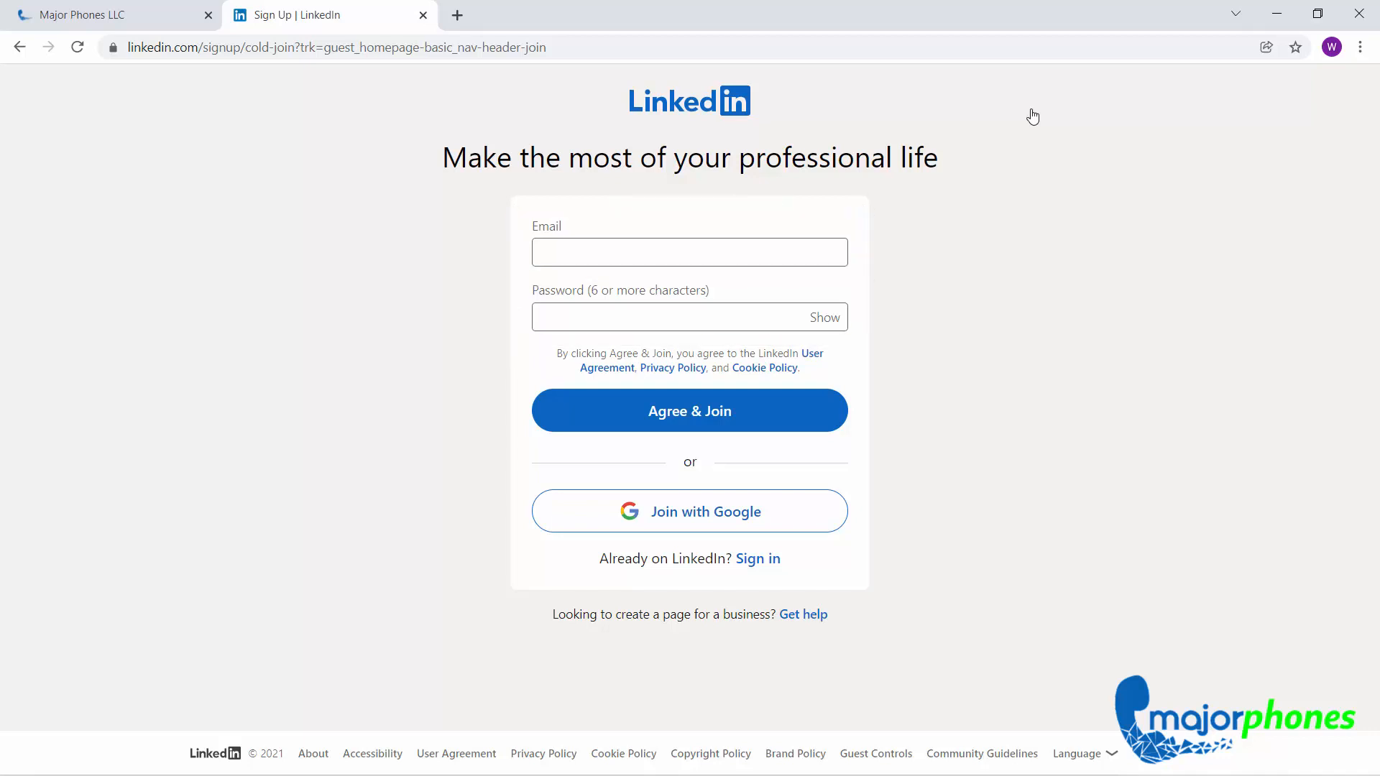
{"action": "mouse_move", "coordinate": [969, 167]}
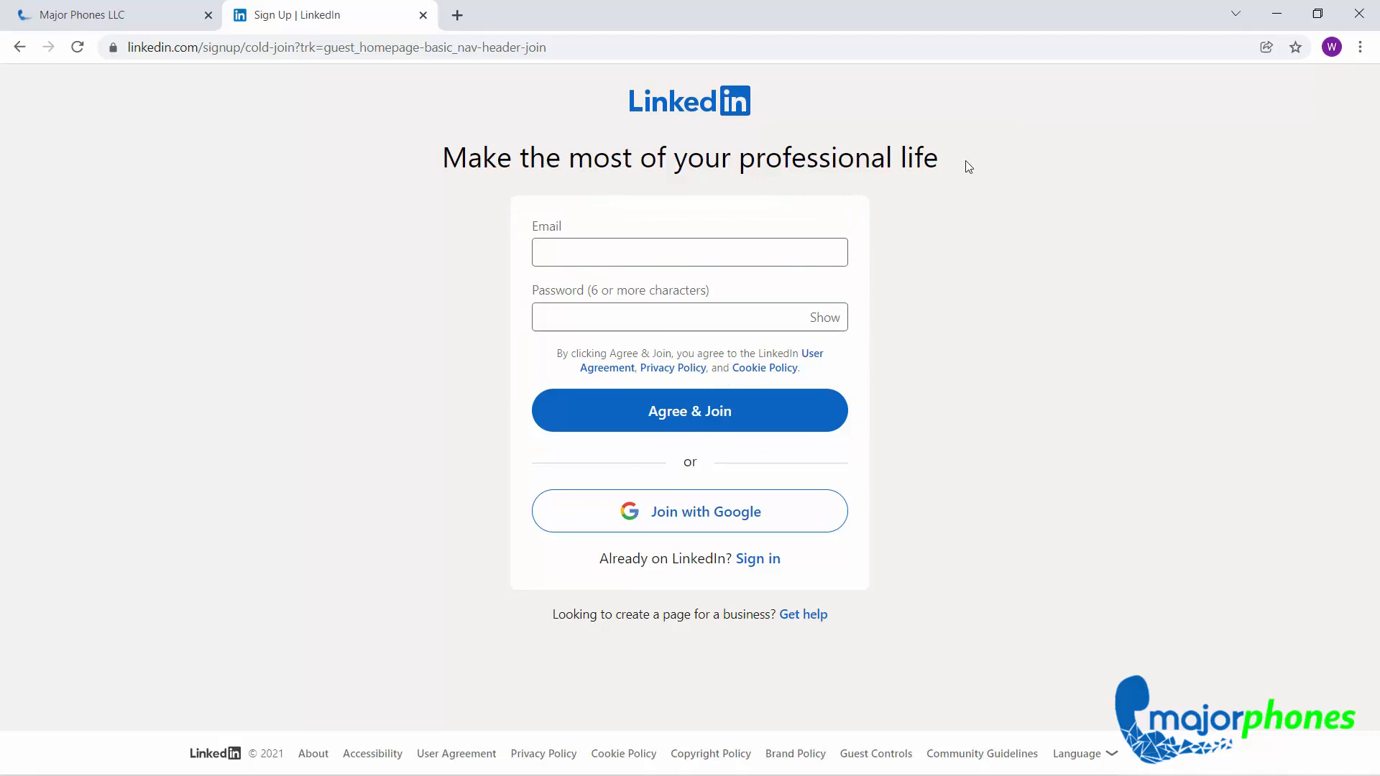
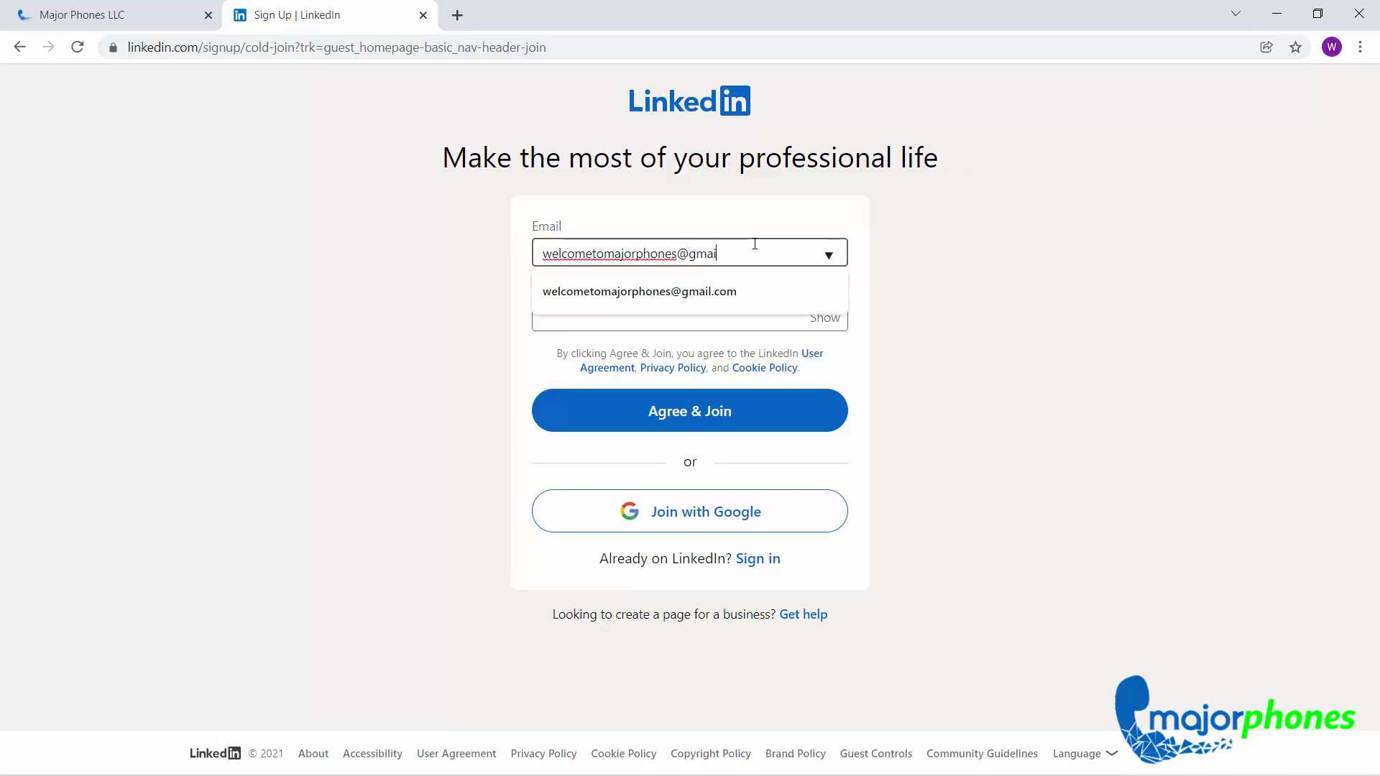
{"action": "left_click", "coordinate": [640, 291]}
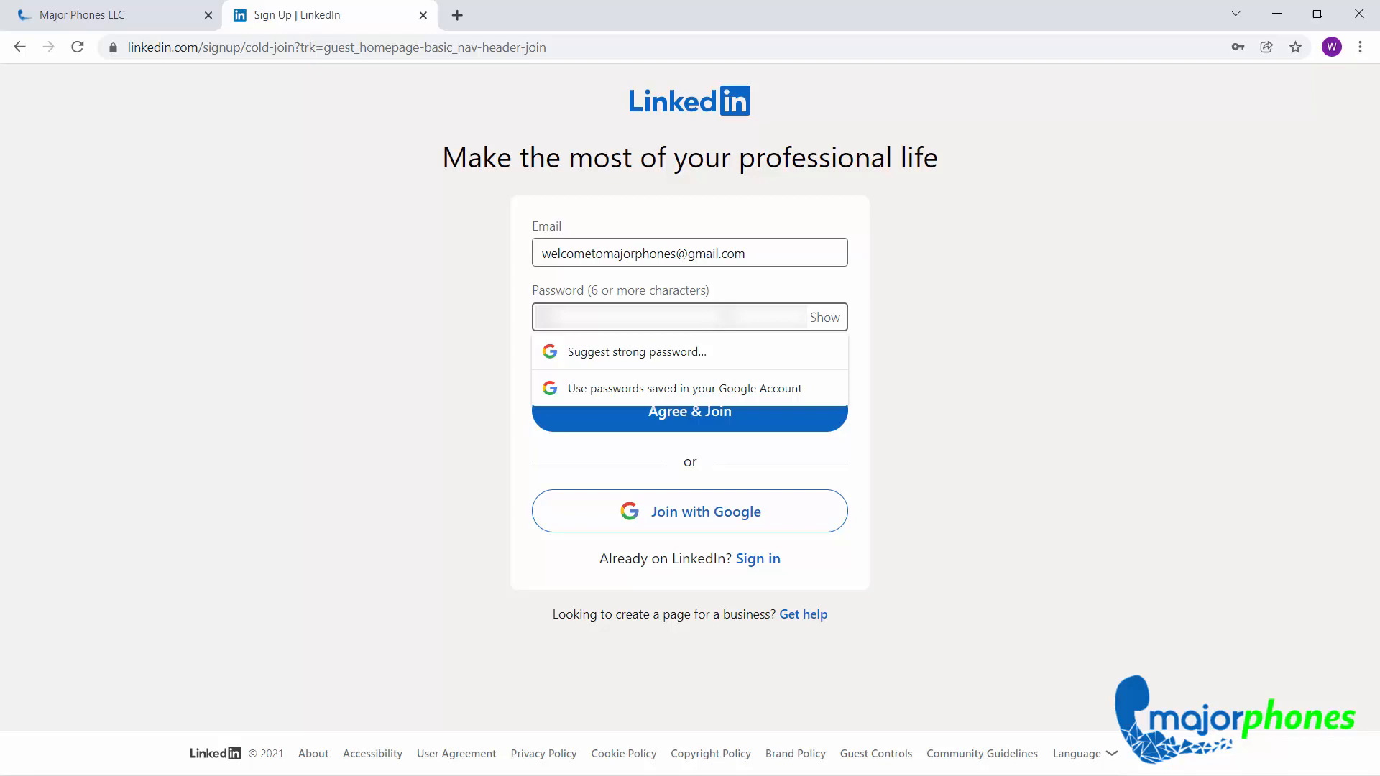
- Enter the password and submit sign-up with Agree & Join
{"action": "type", "text": "password"}
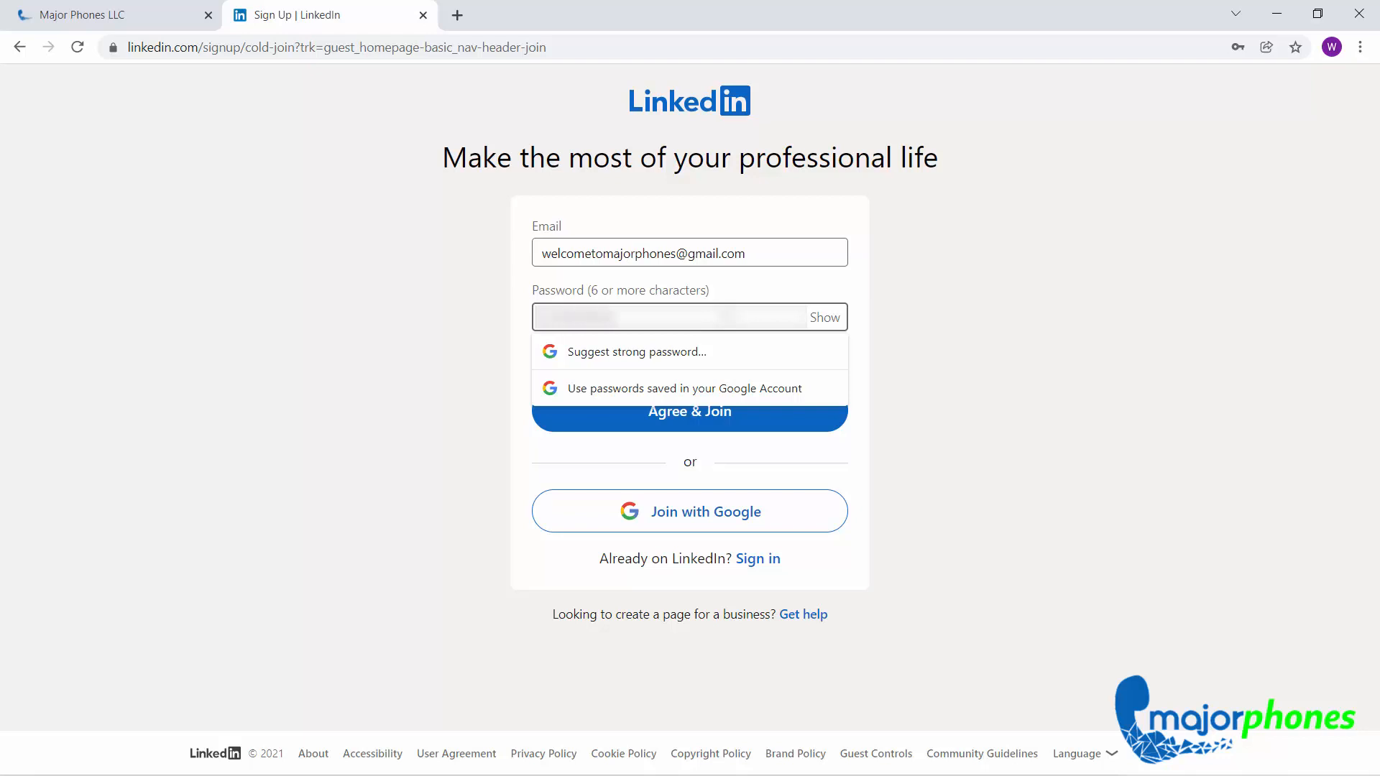
{"action": "left_click", "coordinate": [691, 412]}
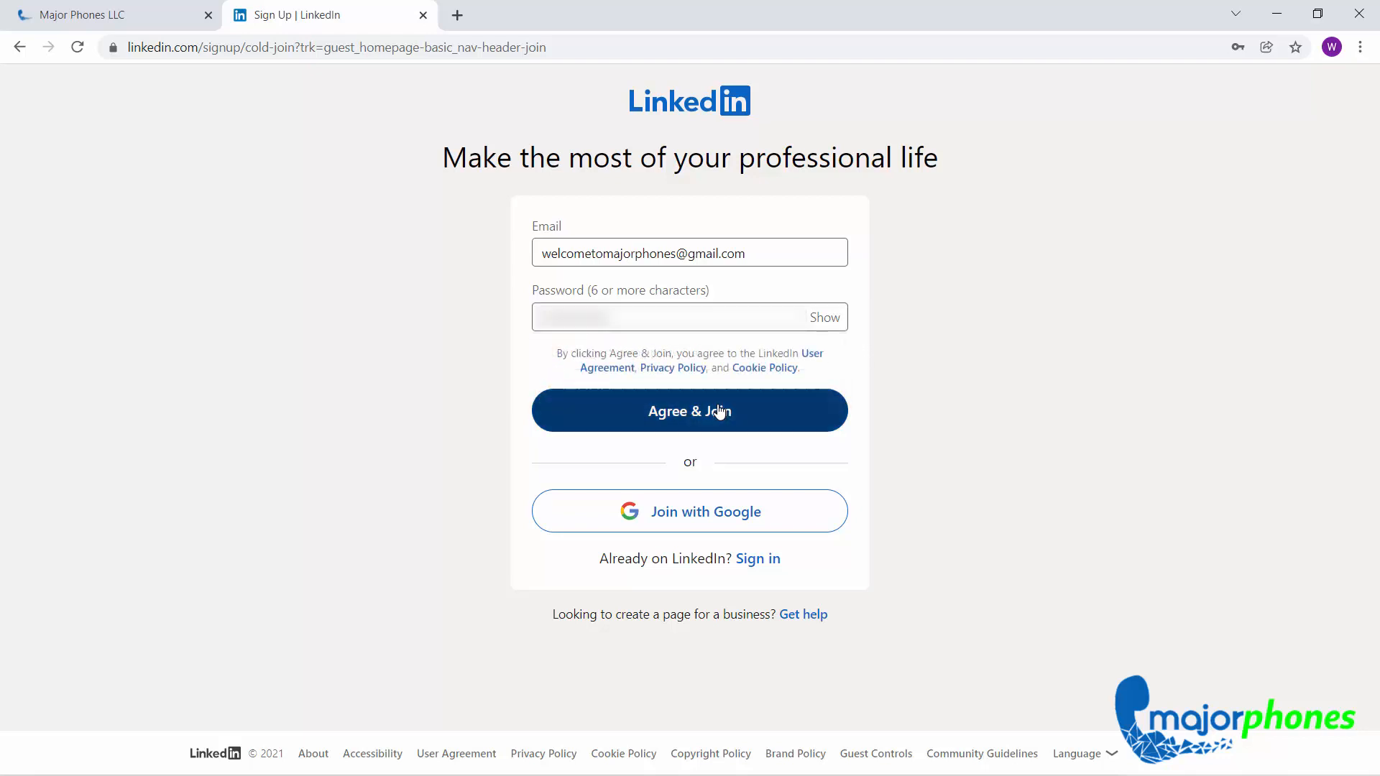
{"action": "left_click", "coordinate": [690, 411]}
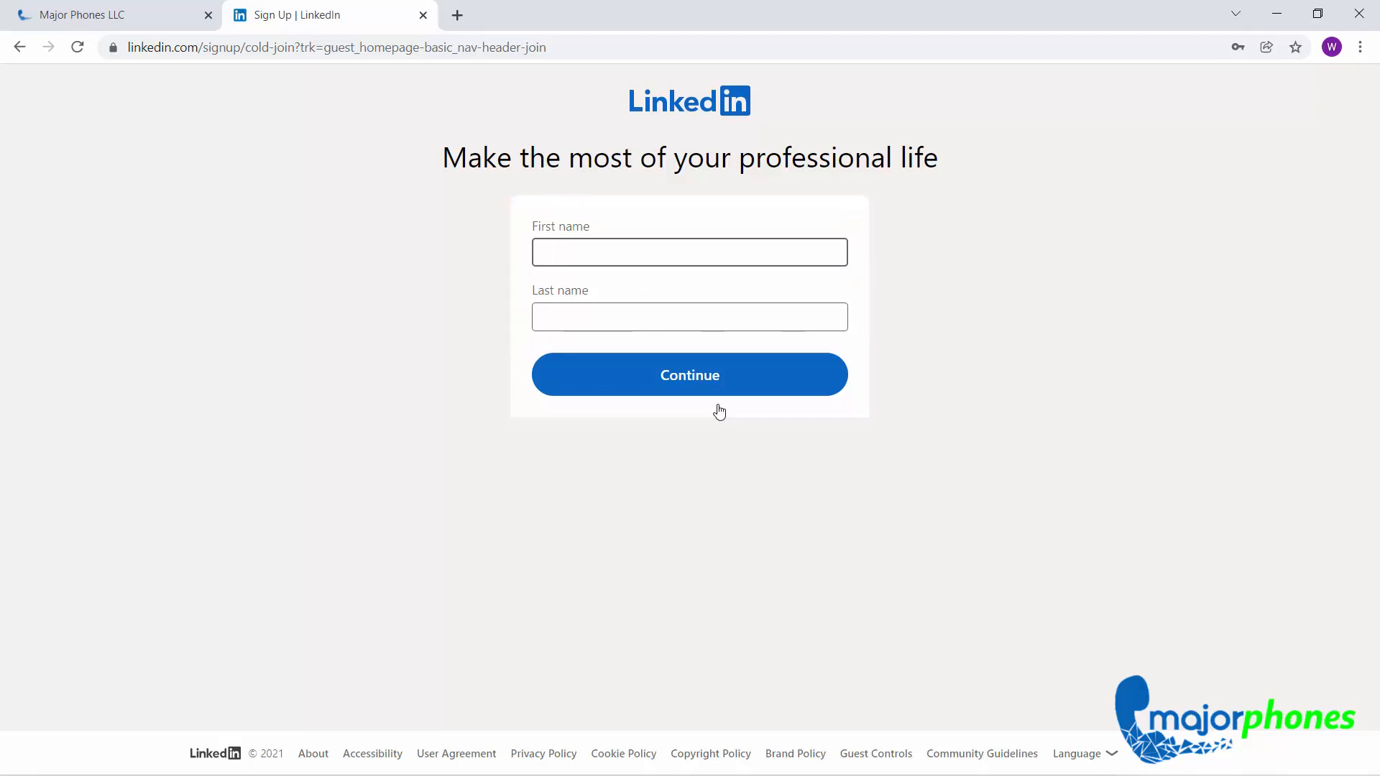
- Enter first name 'R' and last name 'Tho' and continue the sign-up
{"action": "type", "text": "R"}
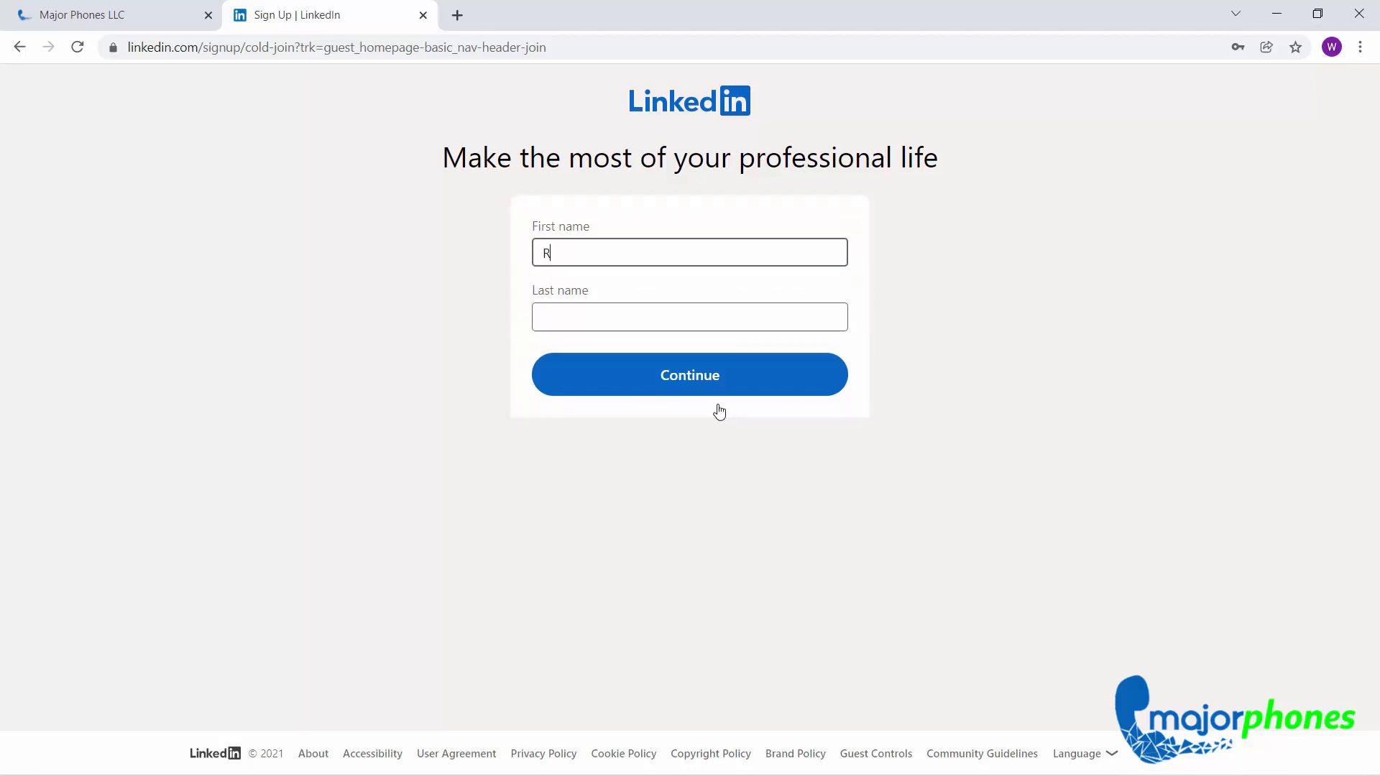
{"action": "type", "text": "Thomas"}
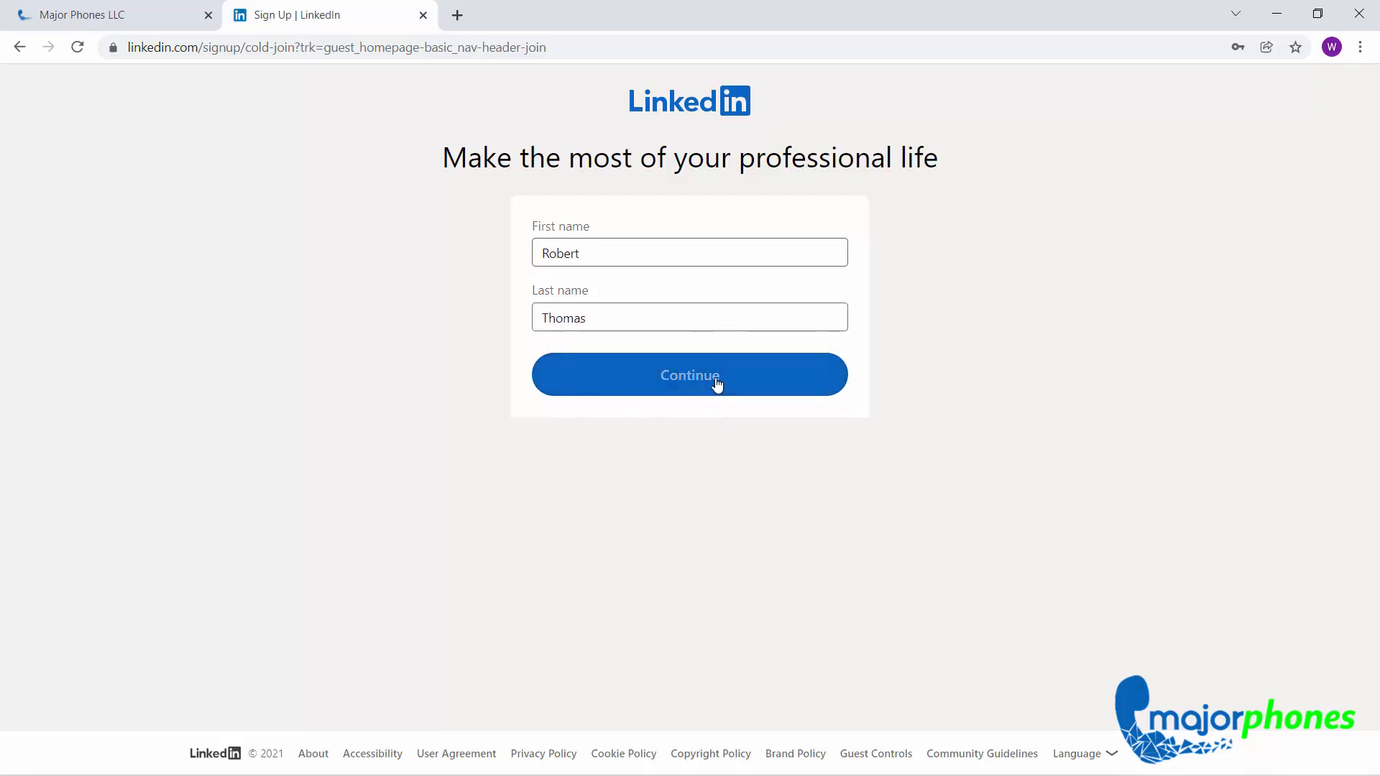
{"action": "left_click", "coordinate": [691, 375]}
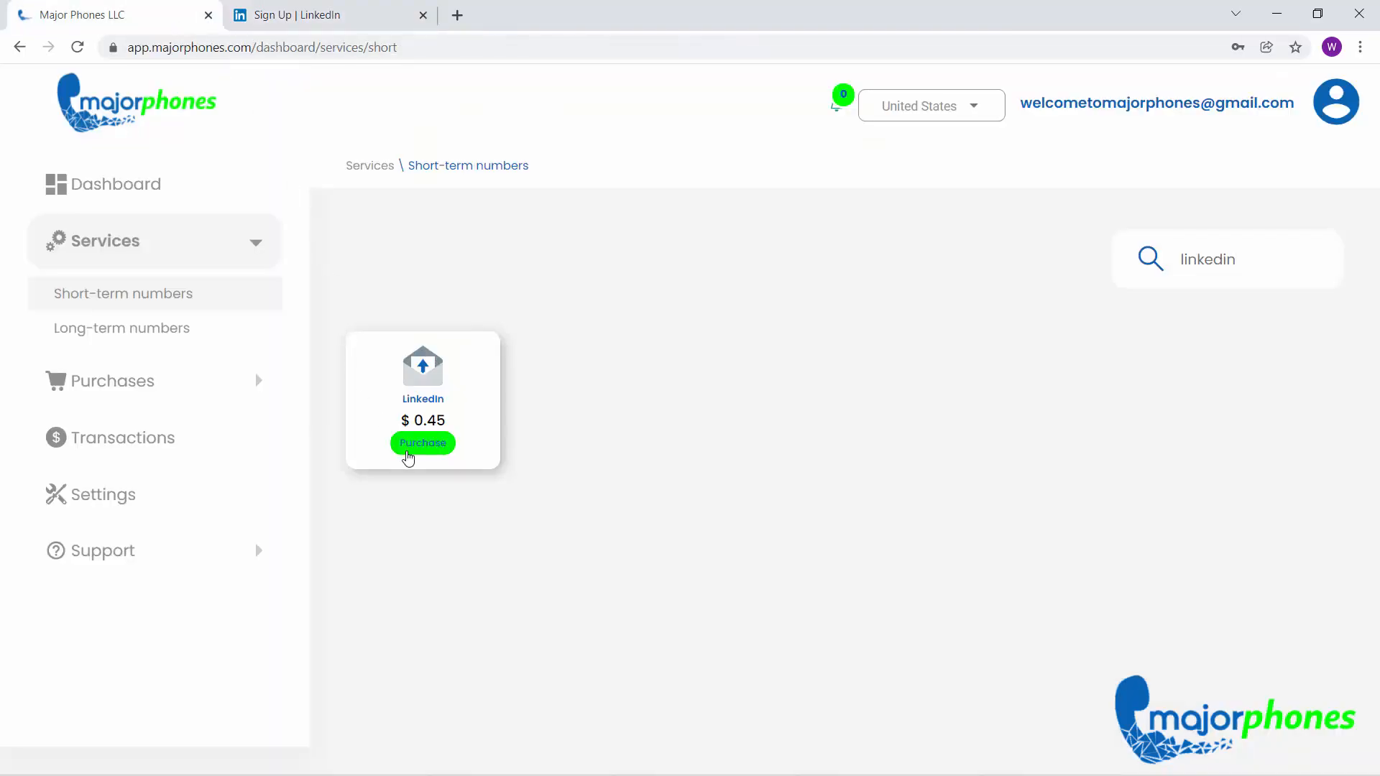
- Purchase the LinkedIn number from balance, get the US number, and return to LinkedIn
{"action": "left_click", "coordinate": [423, 443]}
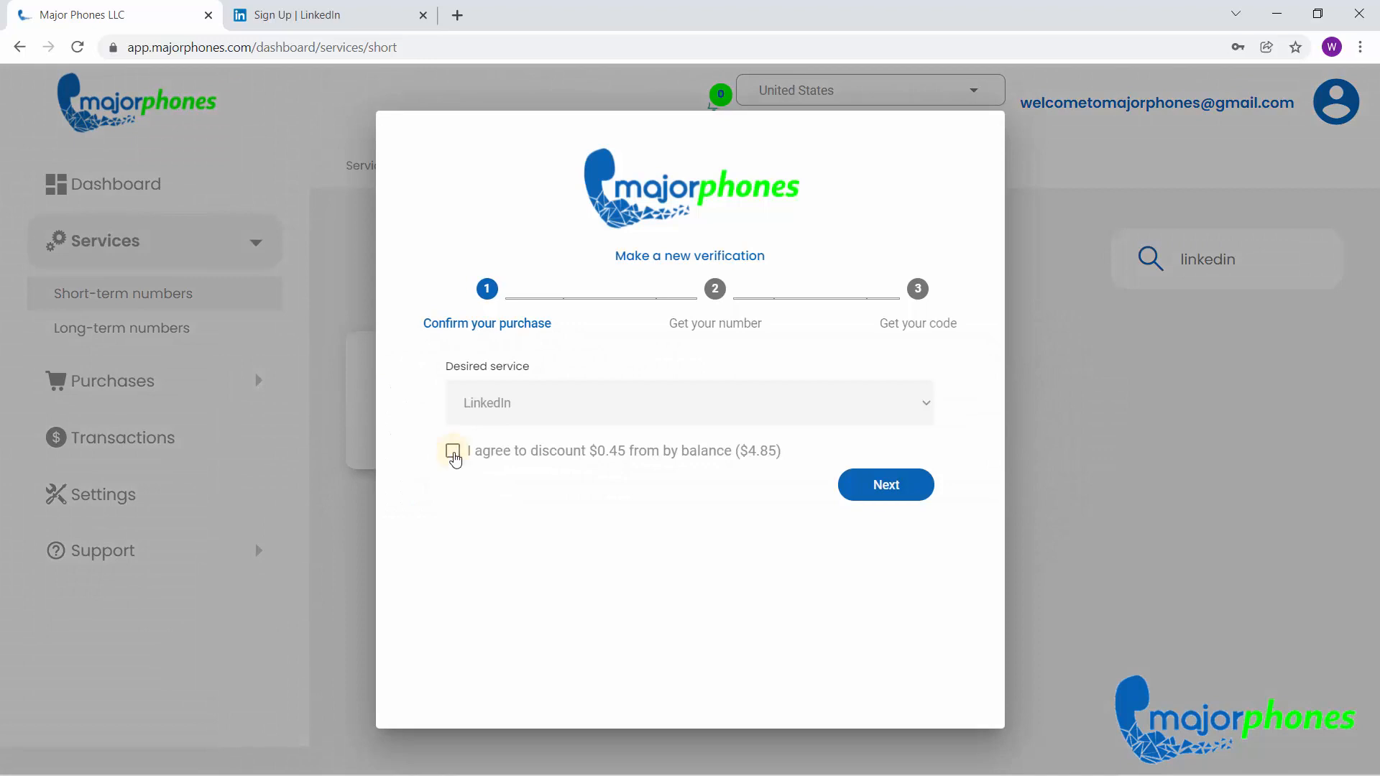
{"action": "left_click", "coordinate": [453, 450]}
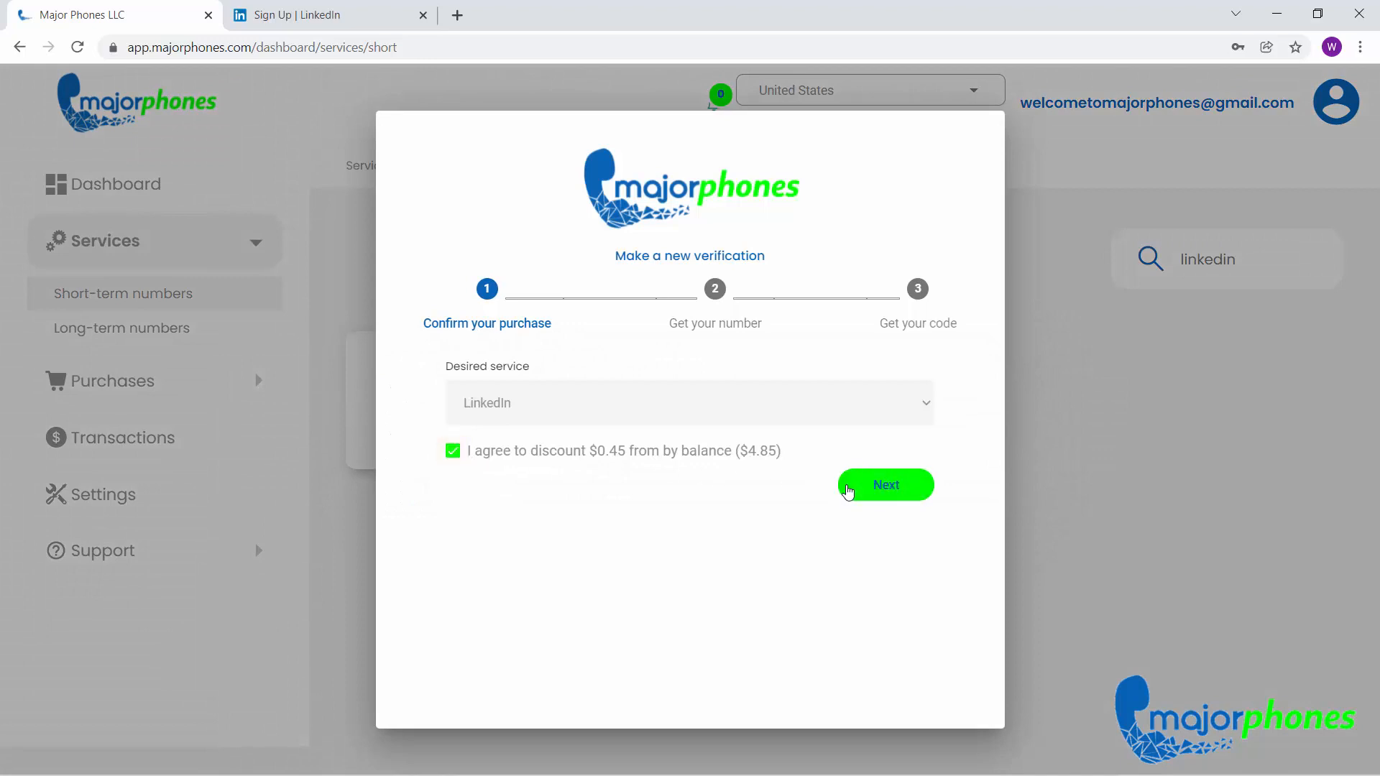
{"action": "left_click", "coordinate": [886, 485]}
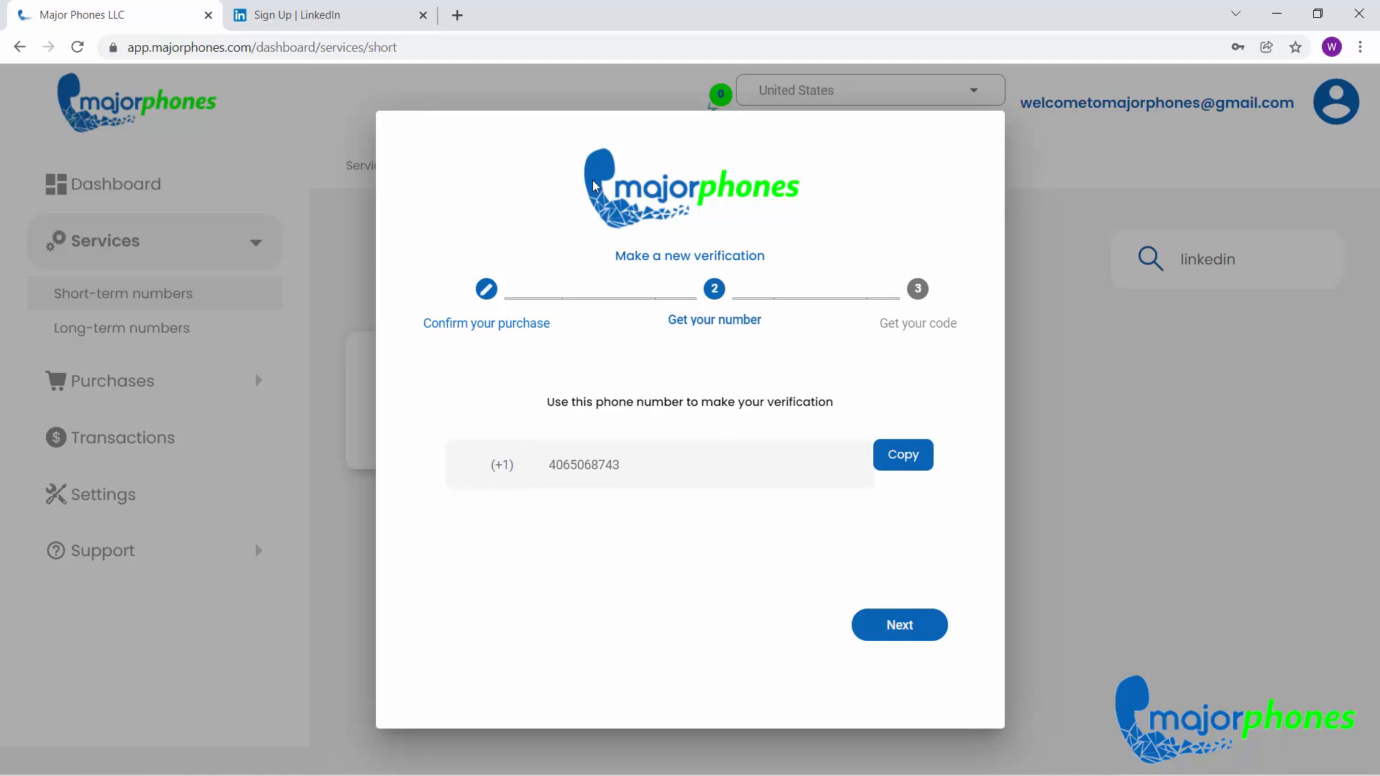
{"action": "left_click", "coordinate": [300, 14]}
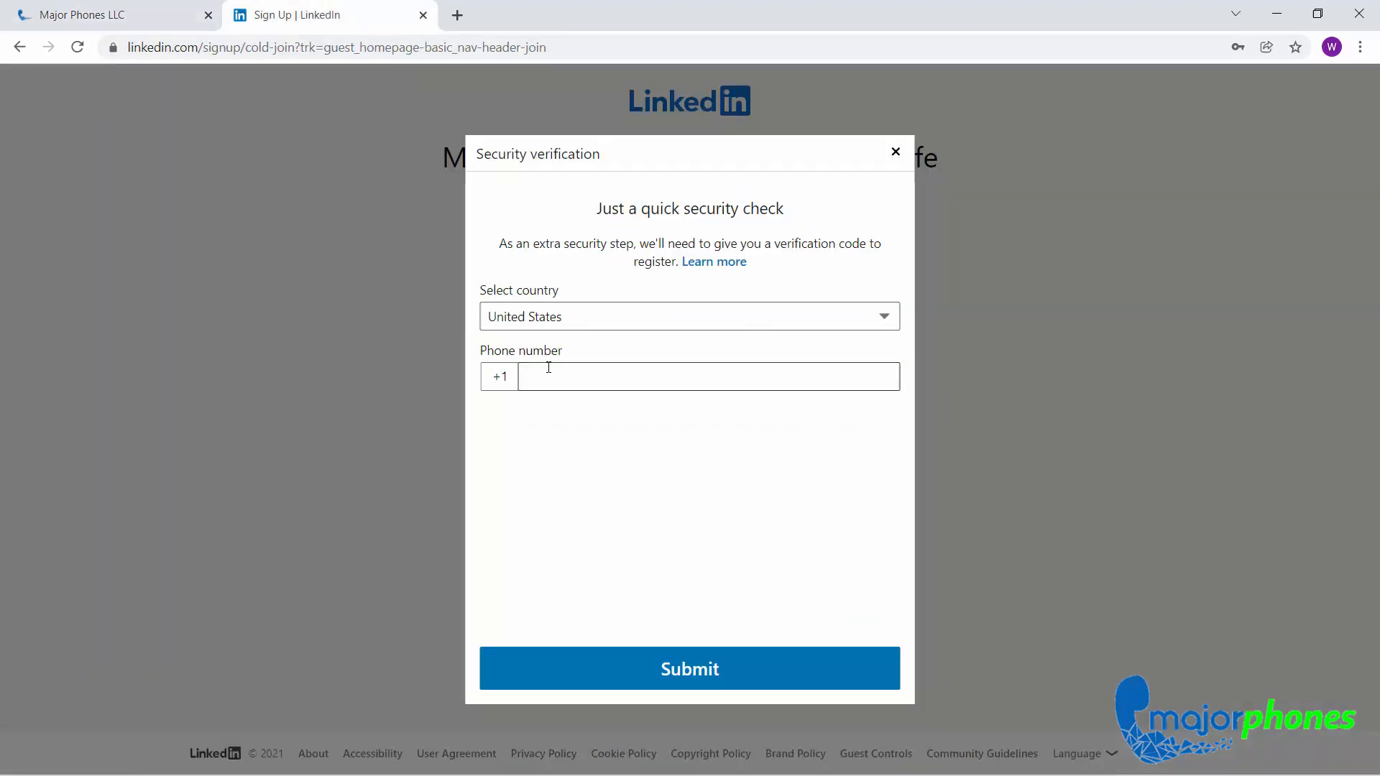
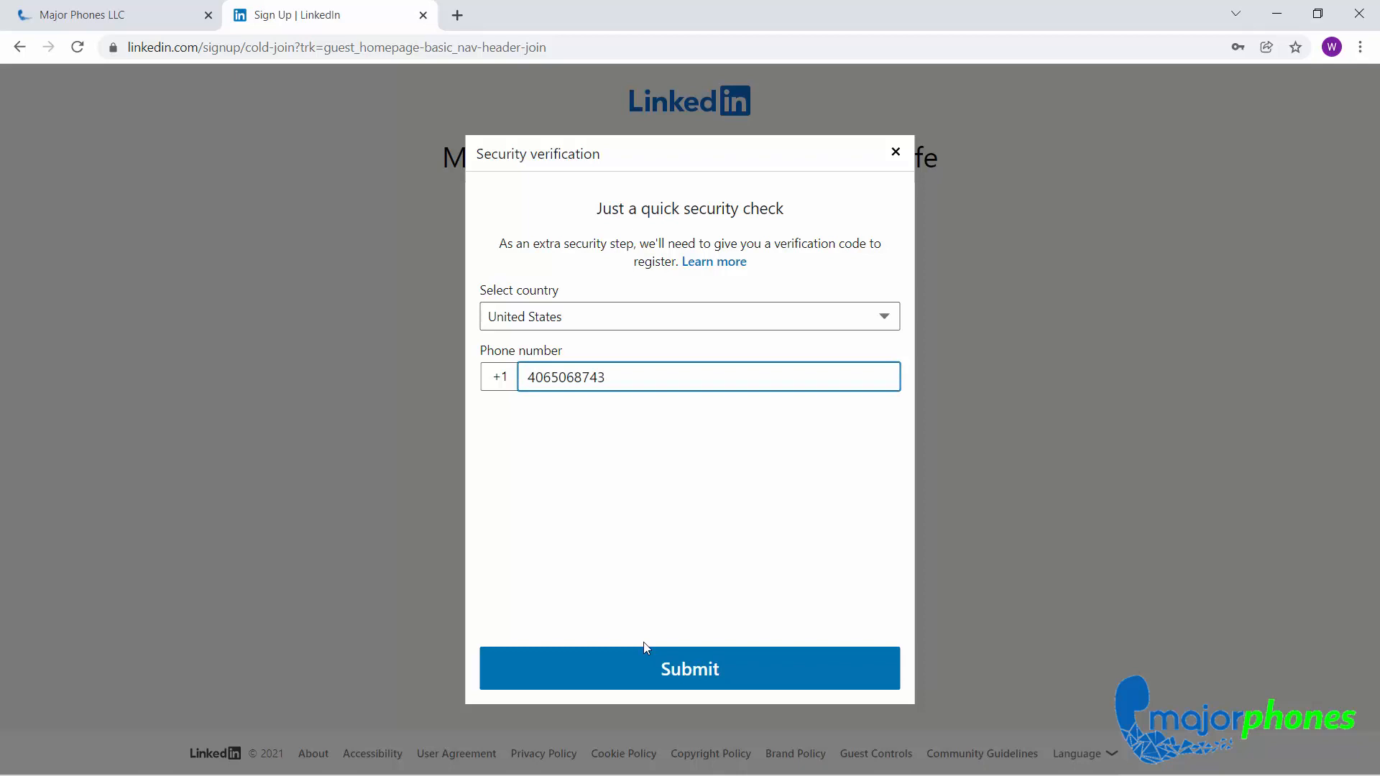
{"action": "left_click", "coordinate": [690, 668]}
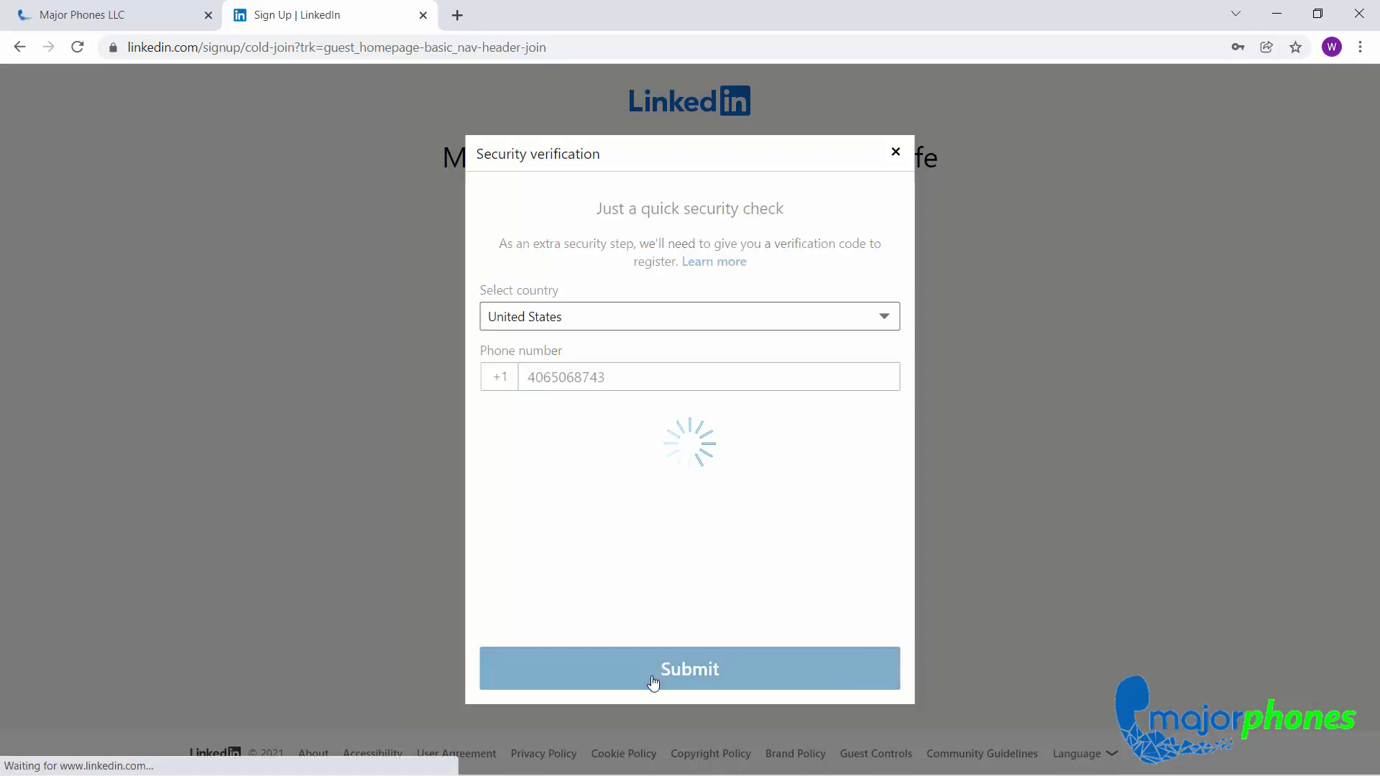
{"action": "left_click", "coordinate": [690, 669]}
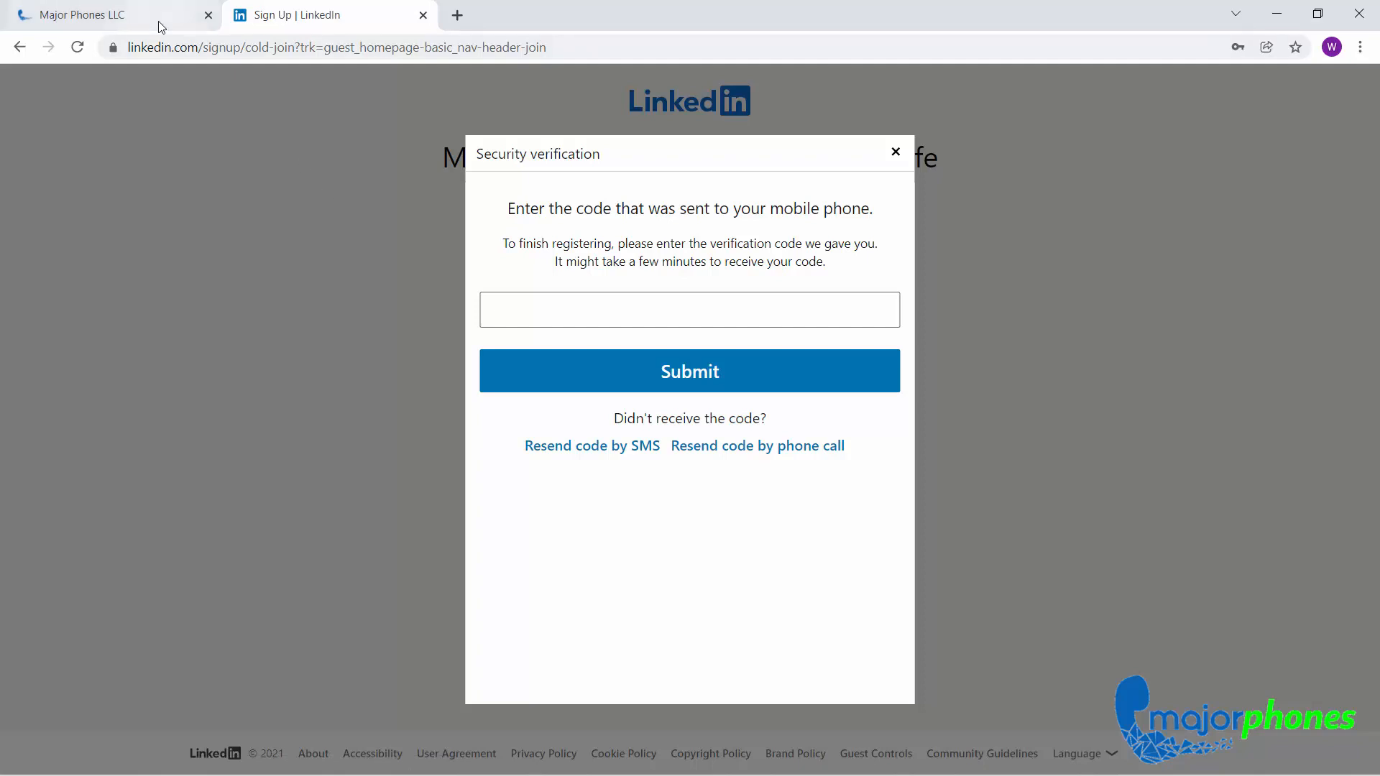
{"action": "left_click", "coordinate": [93, 14]}
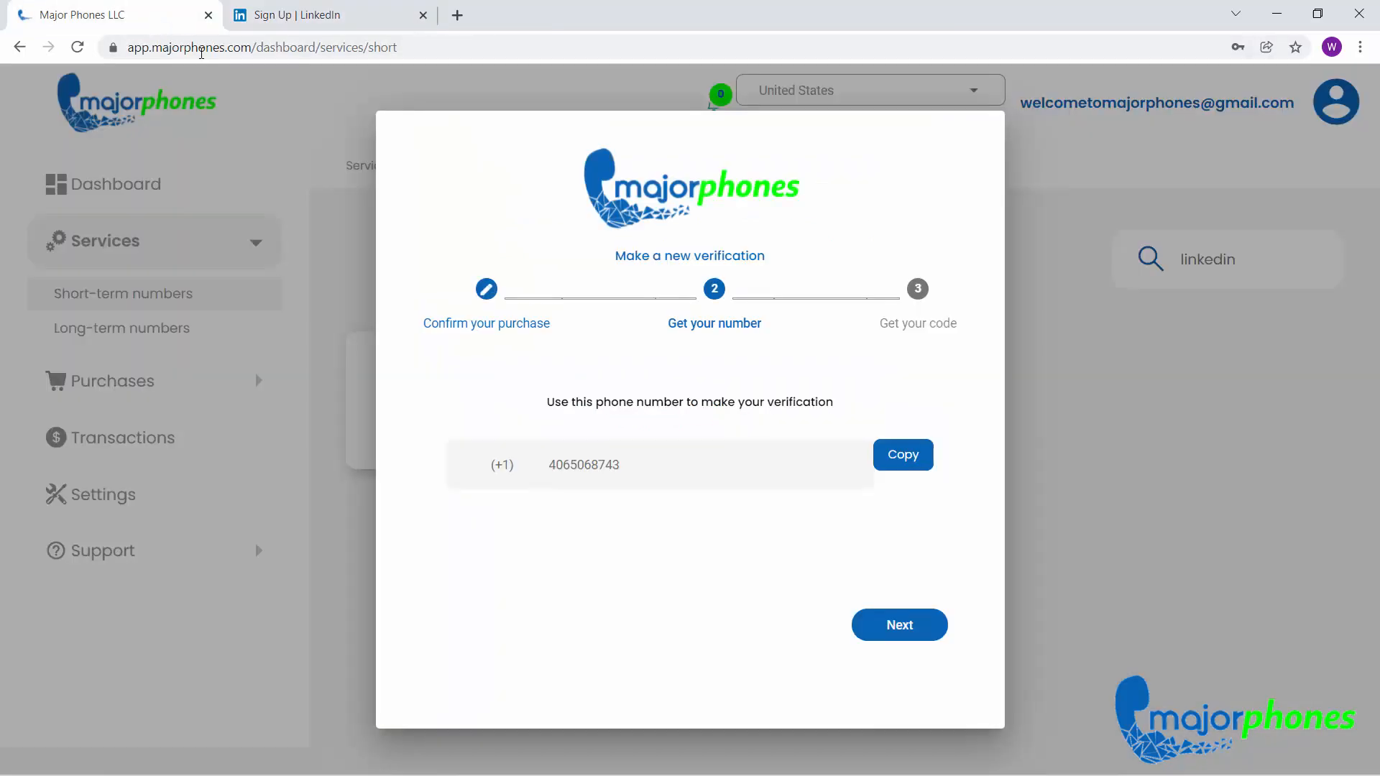
{"action": "left_click", "coordinate": [899, 624]}
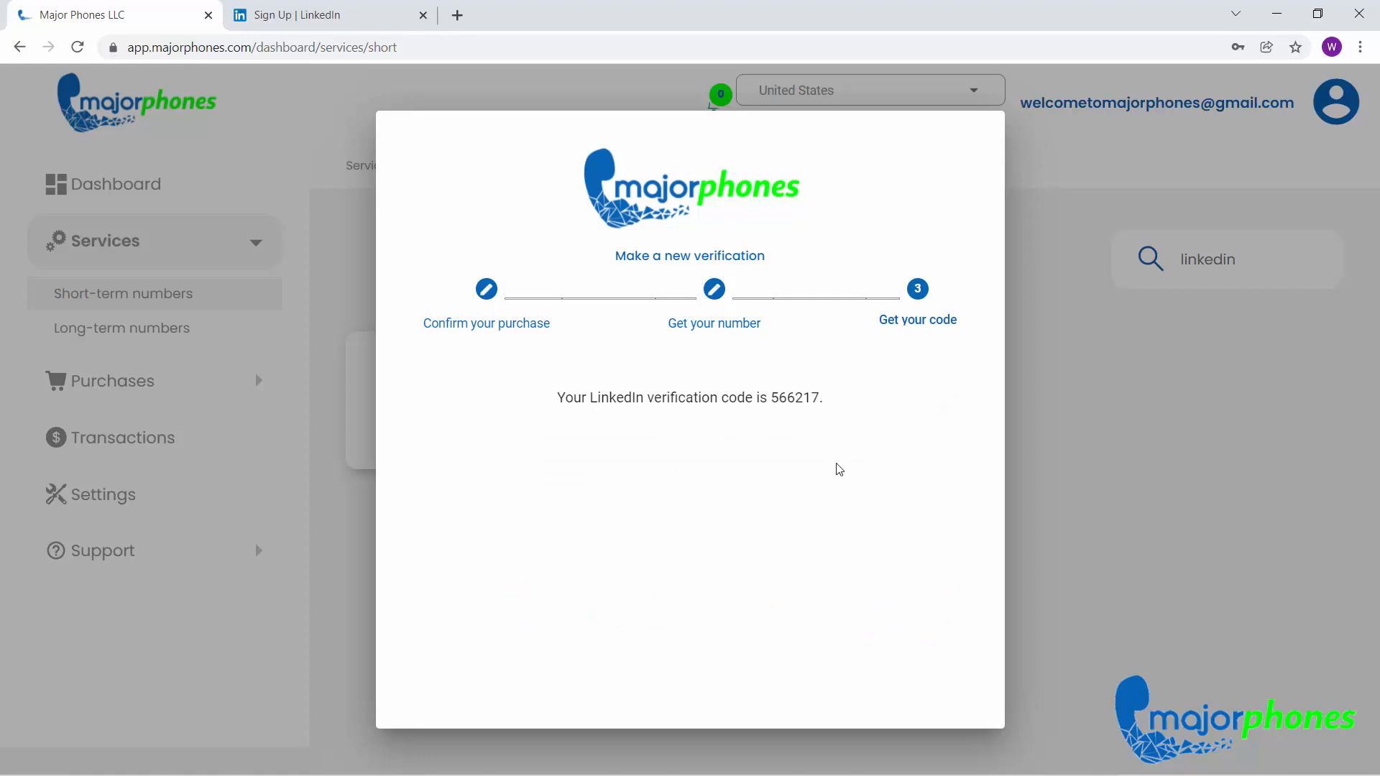
{"action": "double_click", "coordinate": [793, 397]}
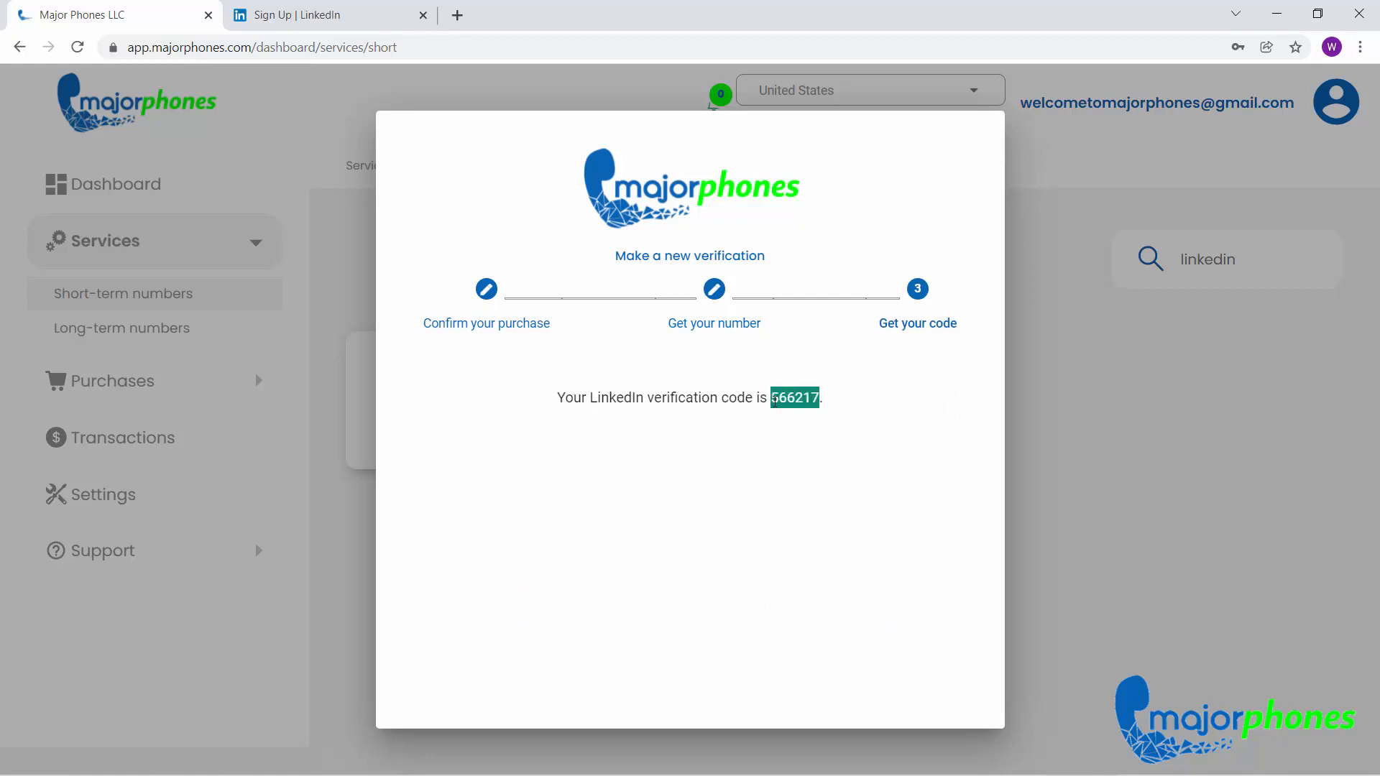
{"action": "left_click", "coordinate": [314, 14]}
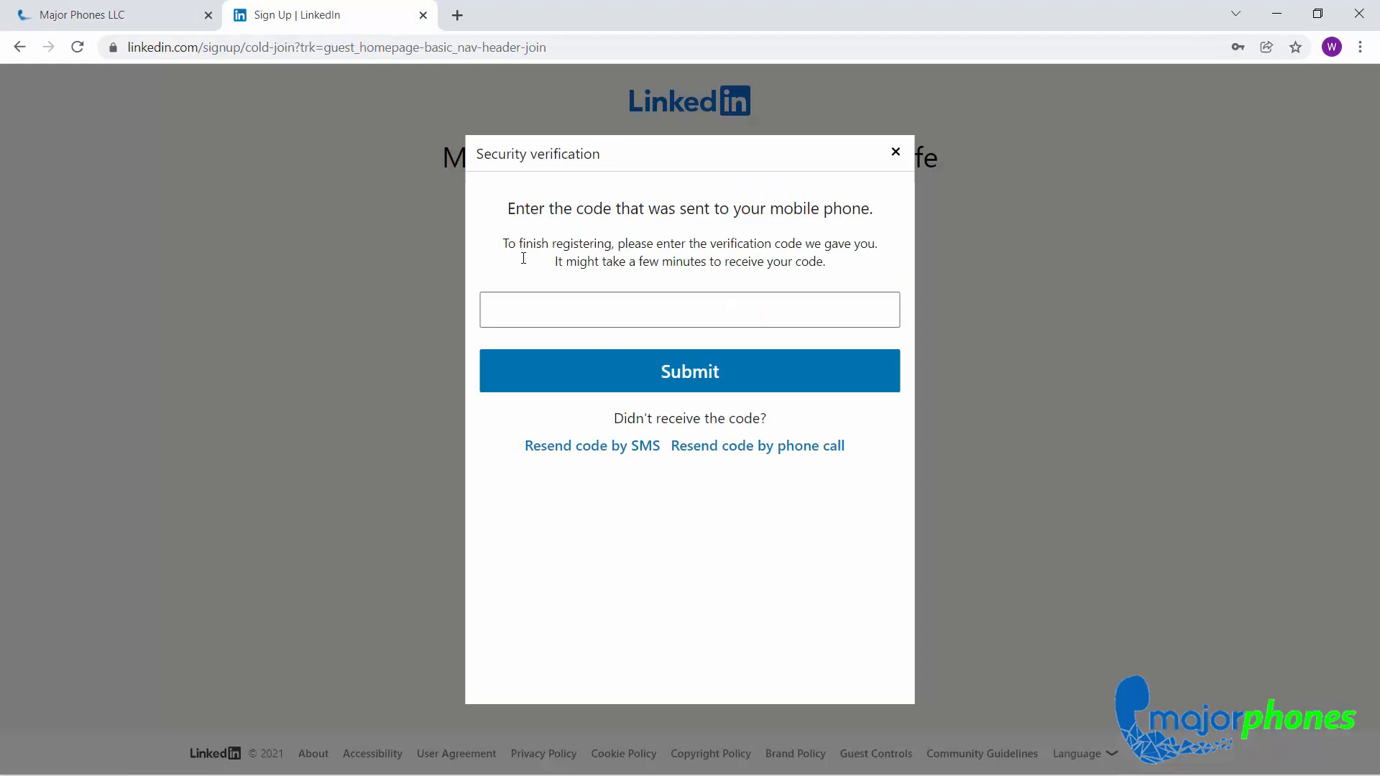
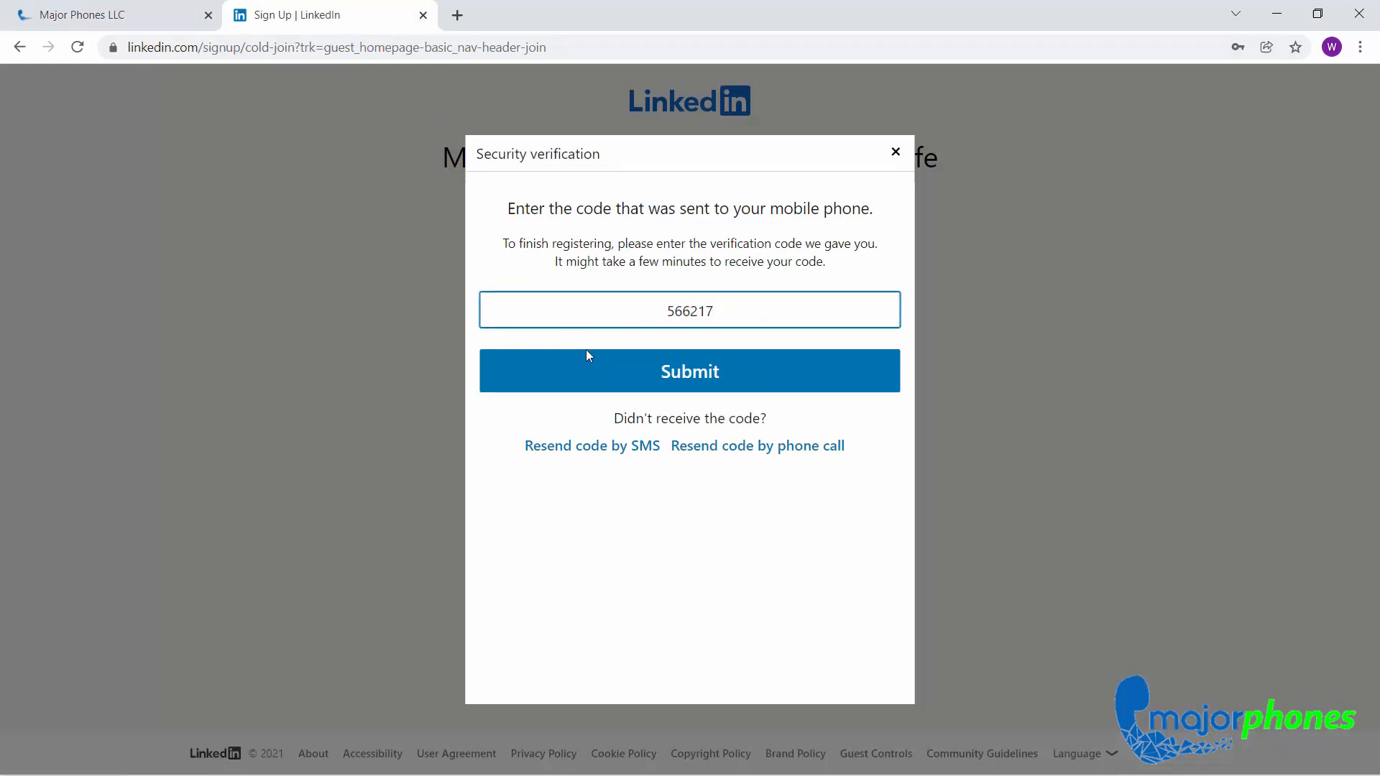
{"action": "left_click", "coordinate": [690, 371]}
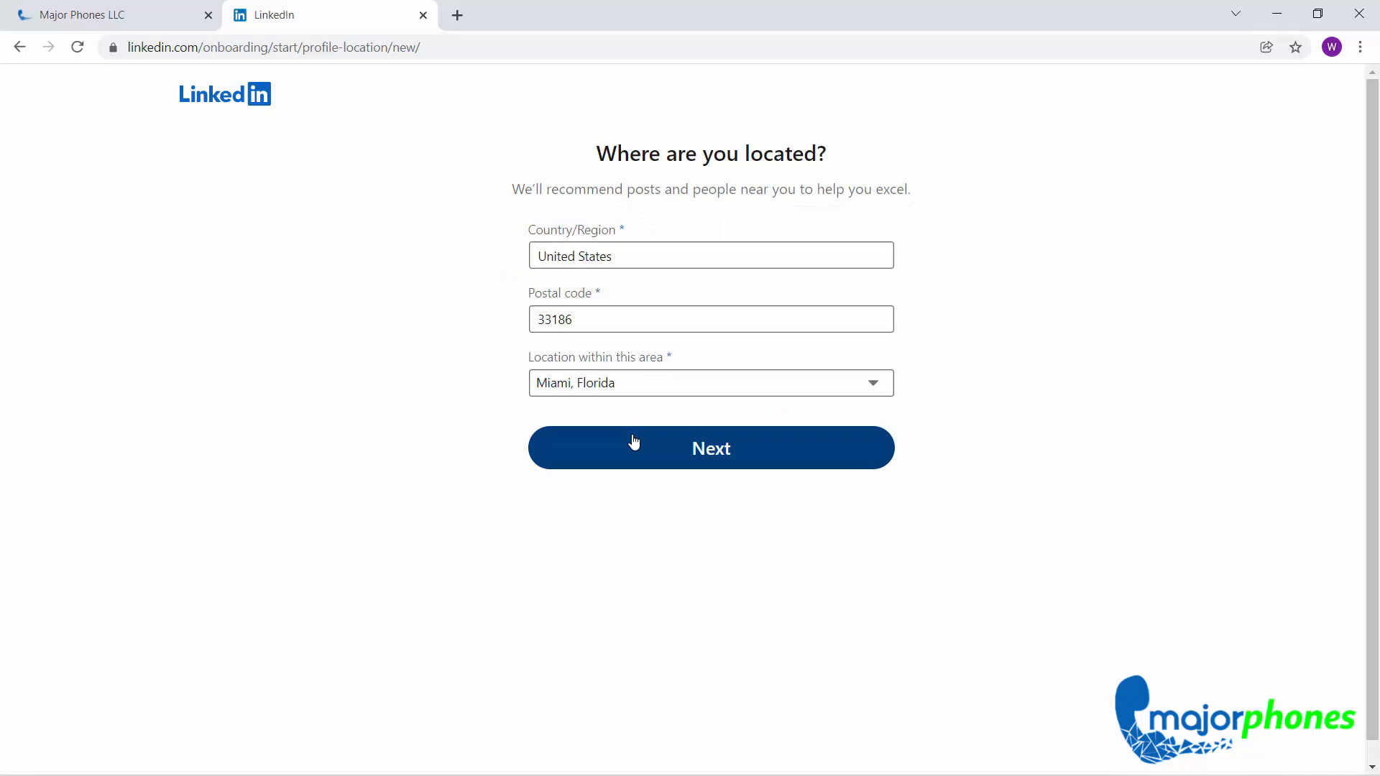
- Confirm Miami, Florida, set job title Lawyer and Full-time, and continue
{"action": "left_click", "coordinate": [711, 448]}
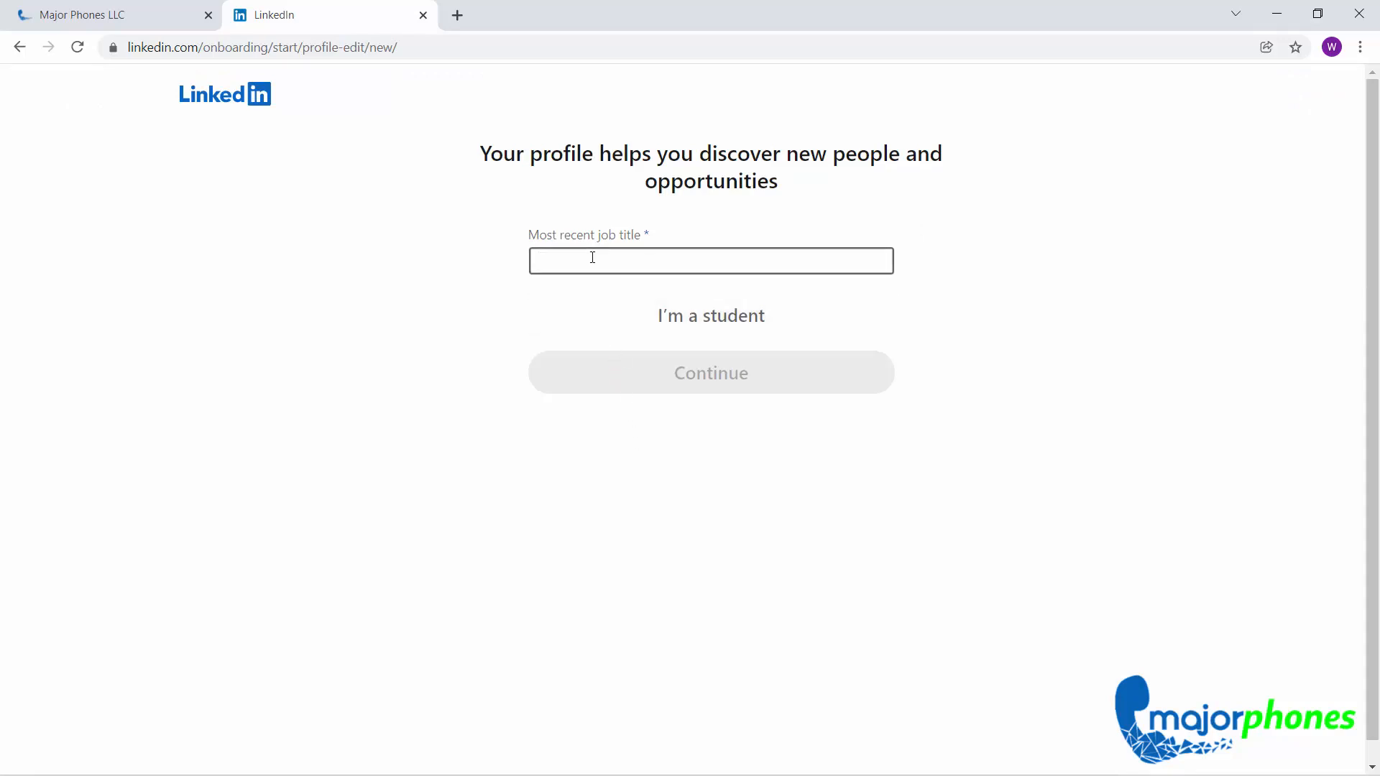
{"action": "type", "text": "Lawyer"}
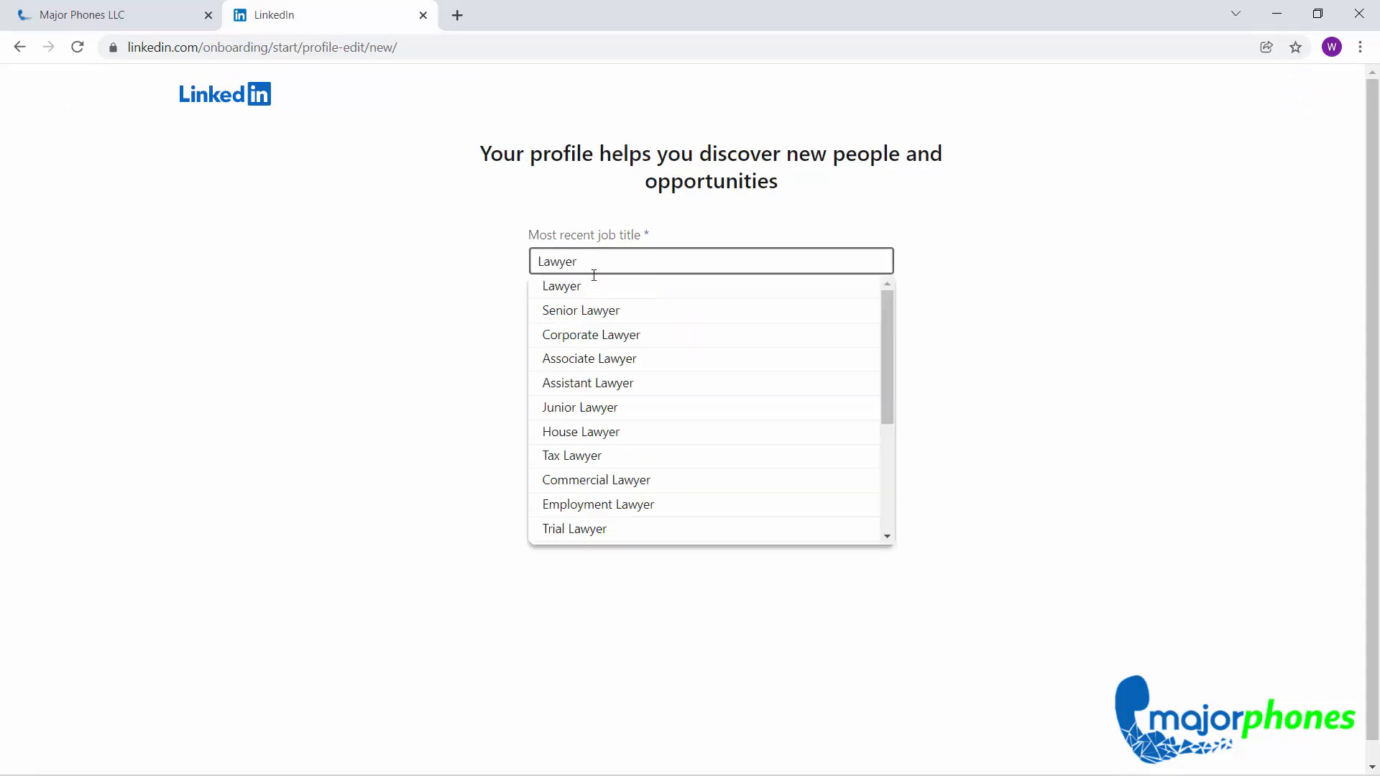
{"action": "left_click", "coordinate": [712, 325]}
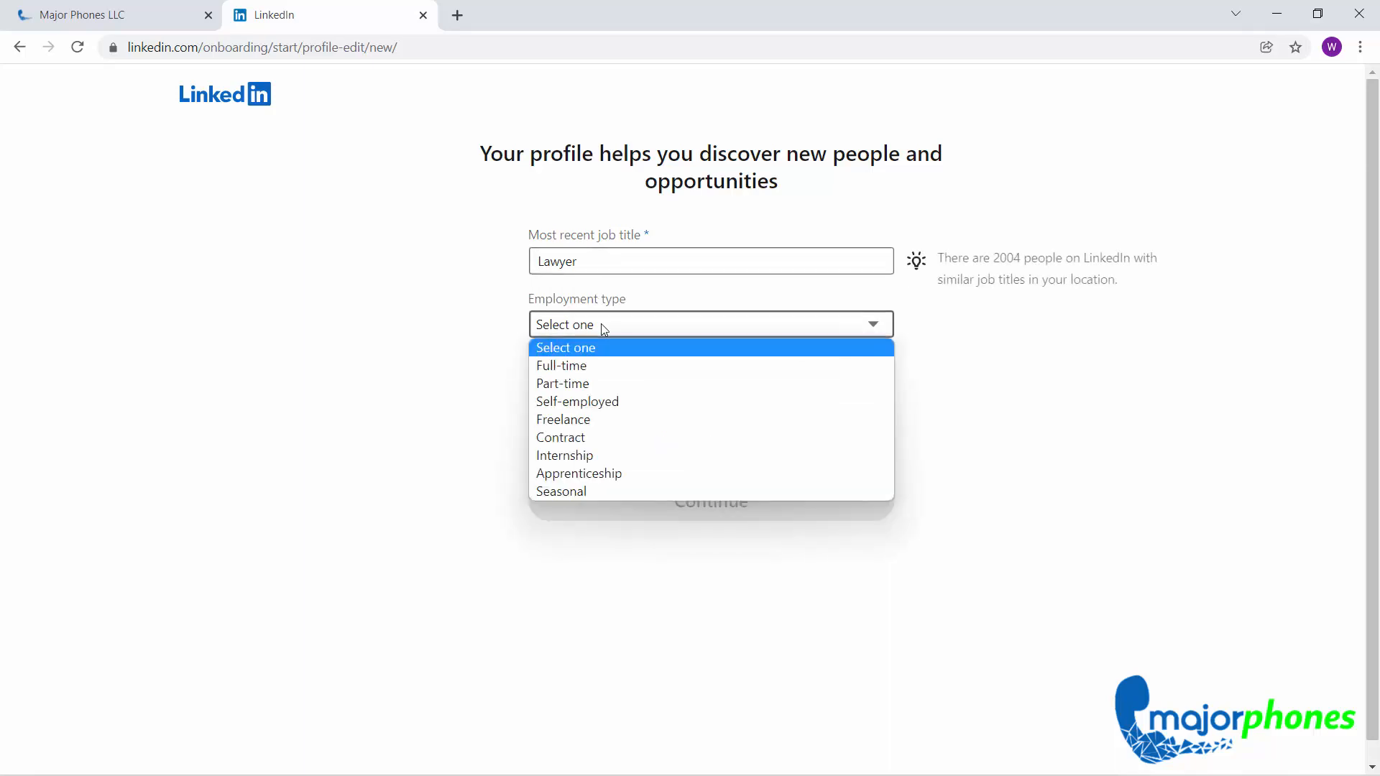
{"action": "left_click", "coordinate": [560, 366]}
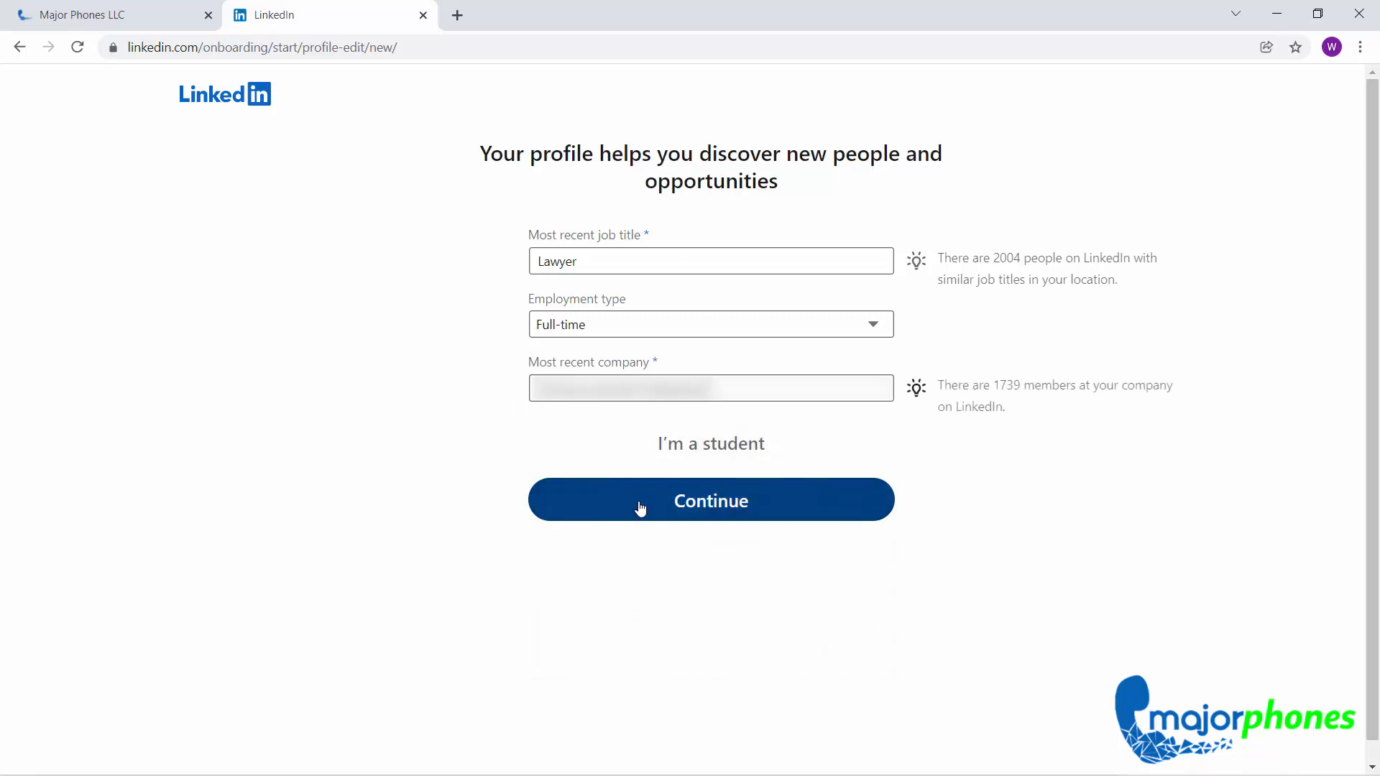
{"action": "left_click", "coordinate": [711, 501]}
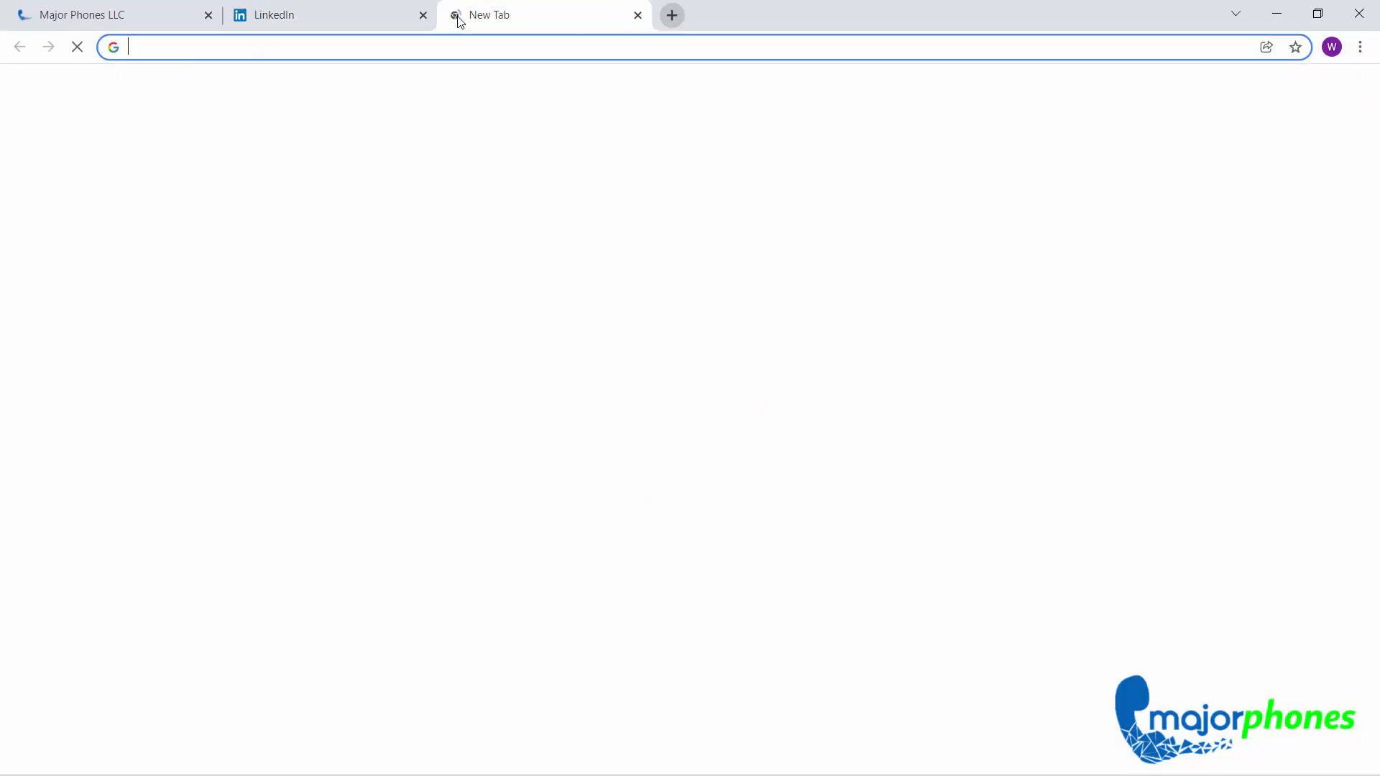
{"action": "type", "text": "gmail.com"}
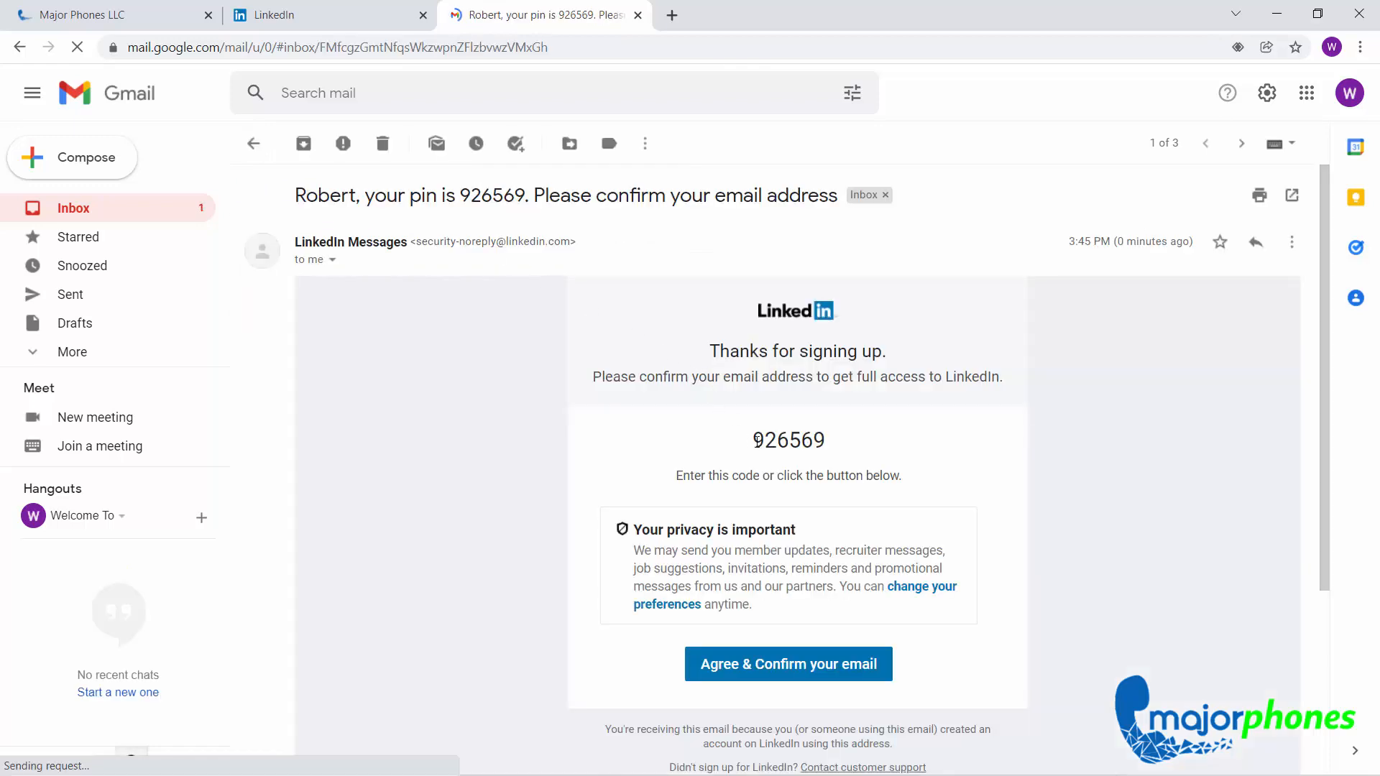
{"action": "double_click", "coordinate": [788, 440]}
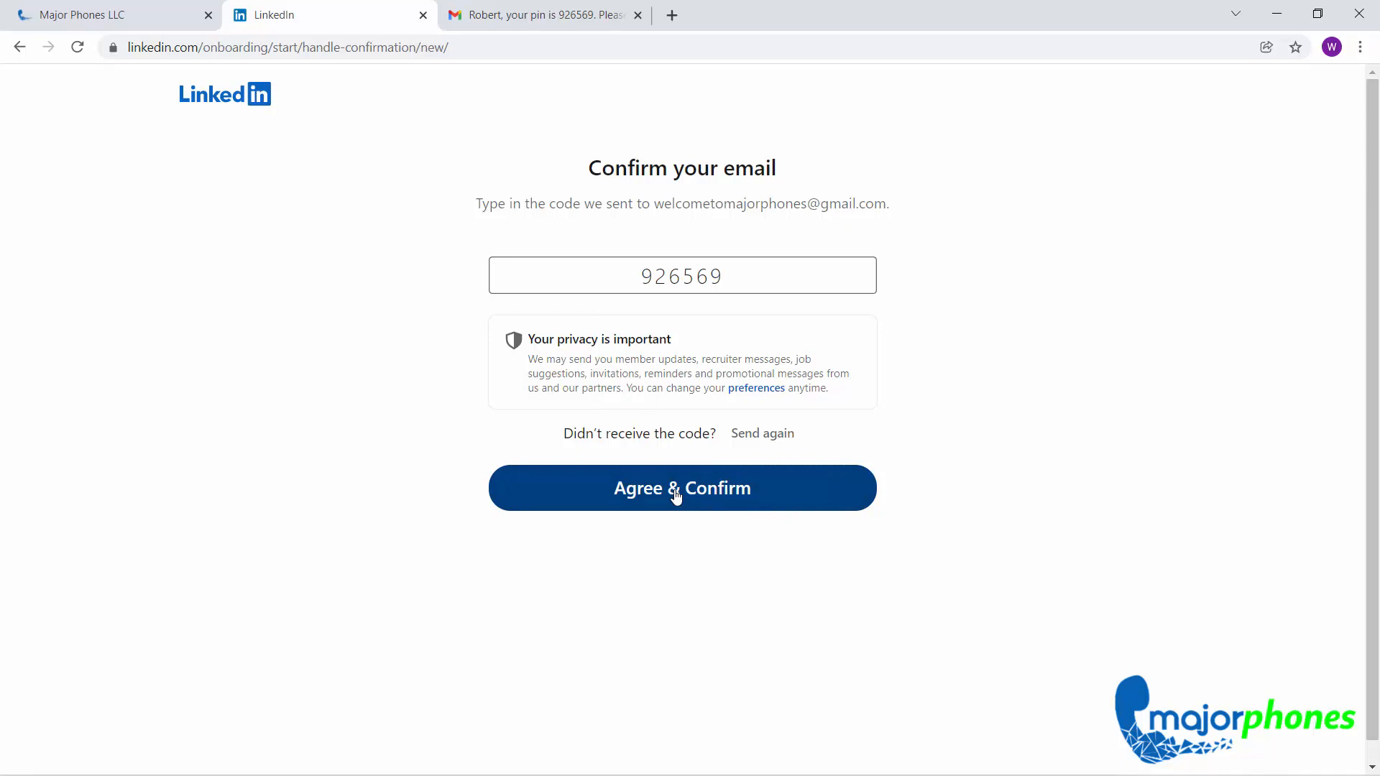
{"action": "left_click", "coordinate": [682, 489]}
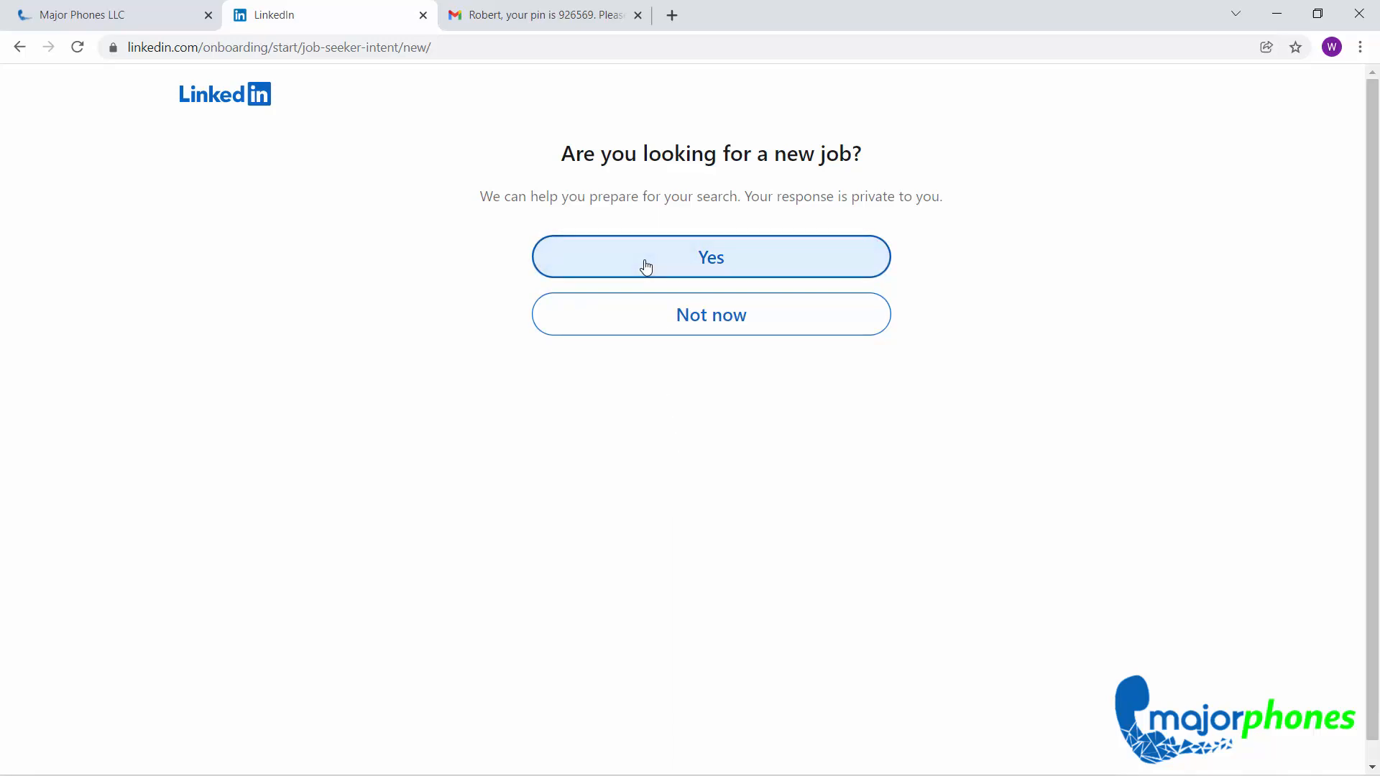
- Answer Yes to job seeking and set preferences to Lawyer roles in Miami with remote work
{"action": "left_click", "coordinate": [711, 256]}
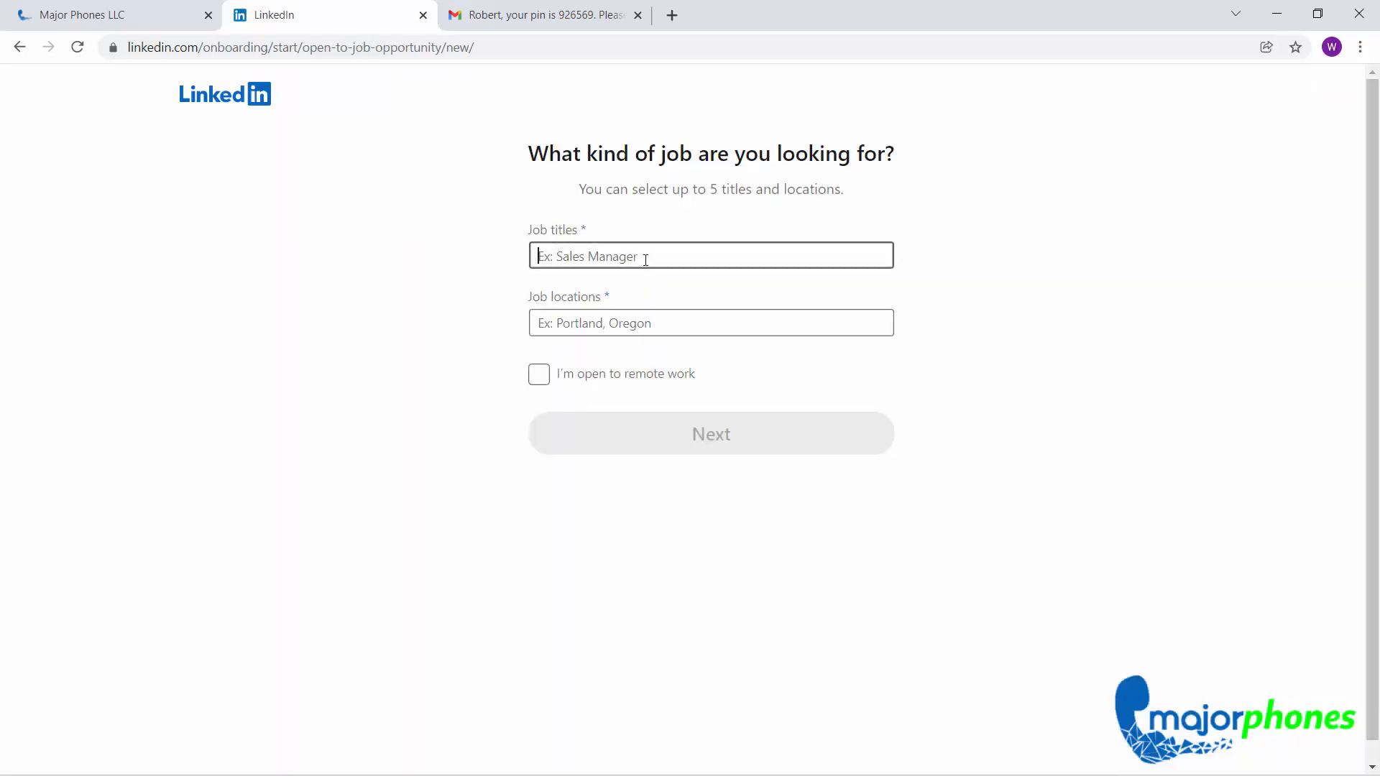
{"action": "type", "text": "Lawyer"}
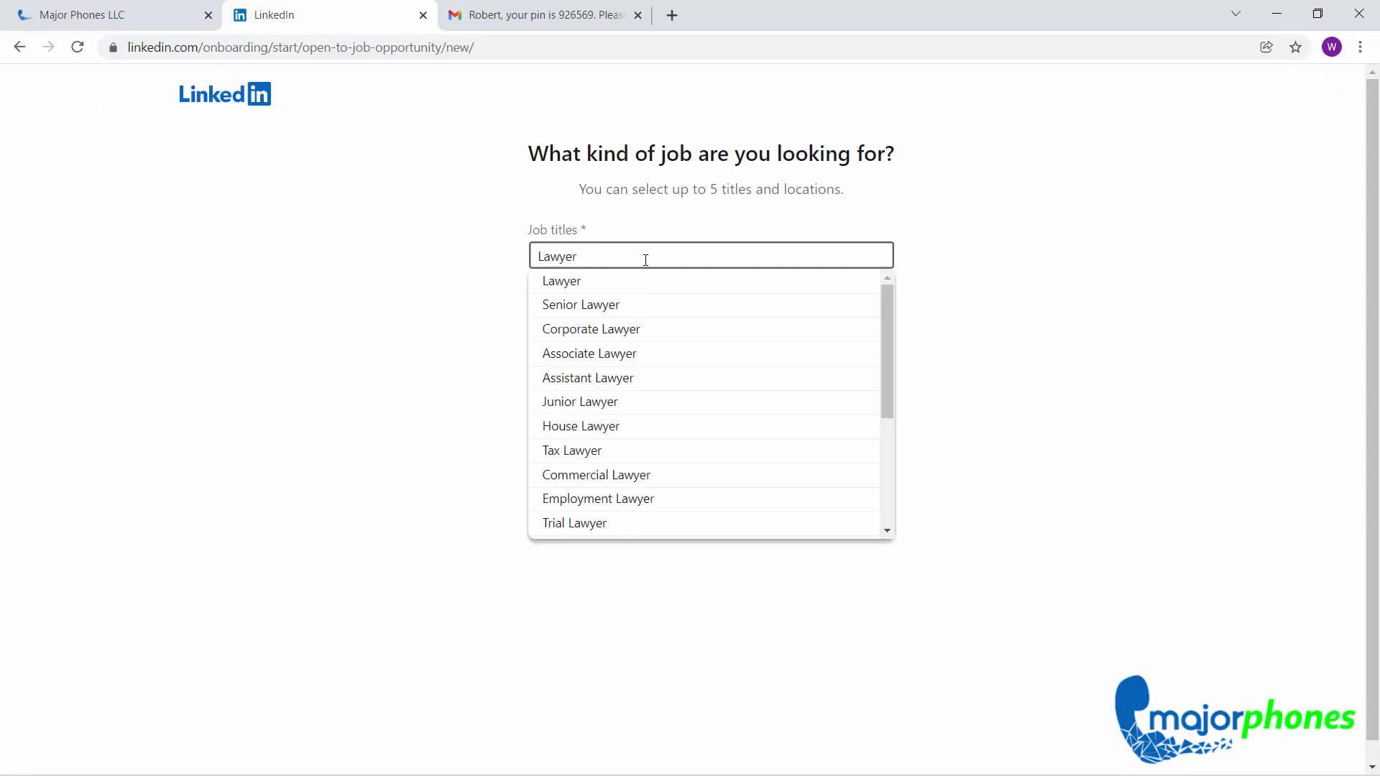
{"action": "left_click", "coordinate": [560, 282]}
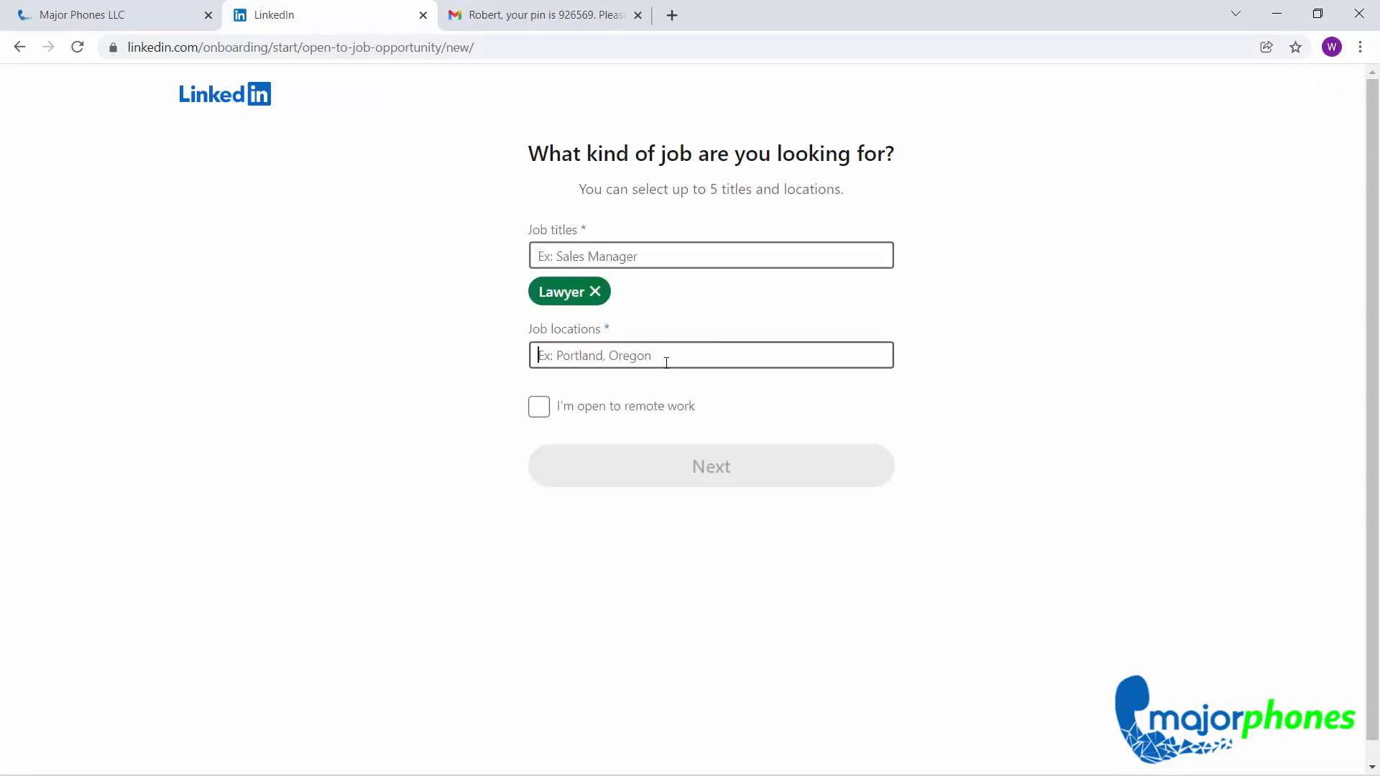
{"action": "type", "text": "Miami"}
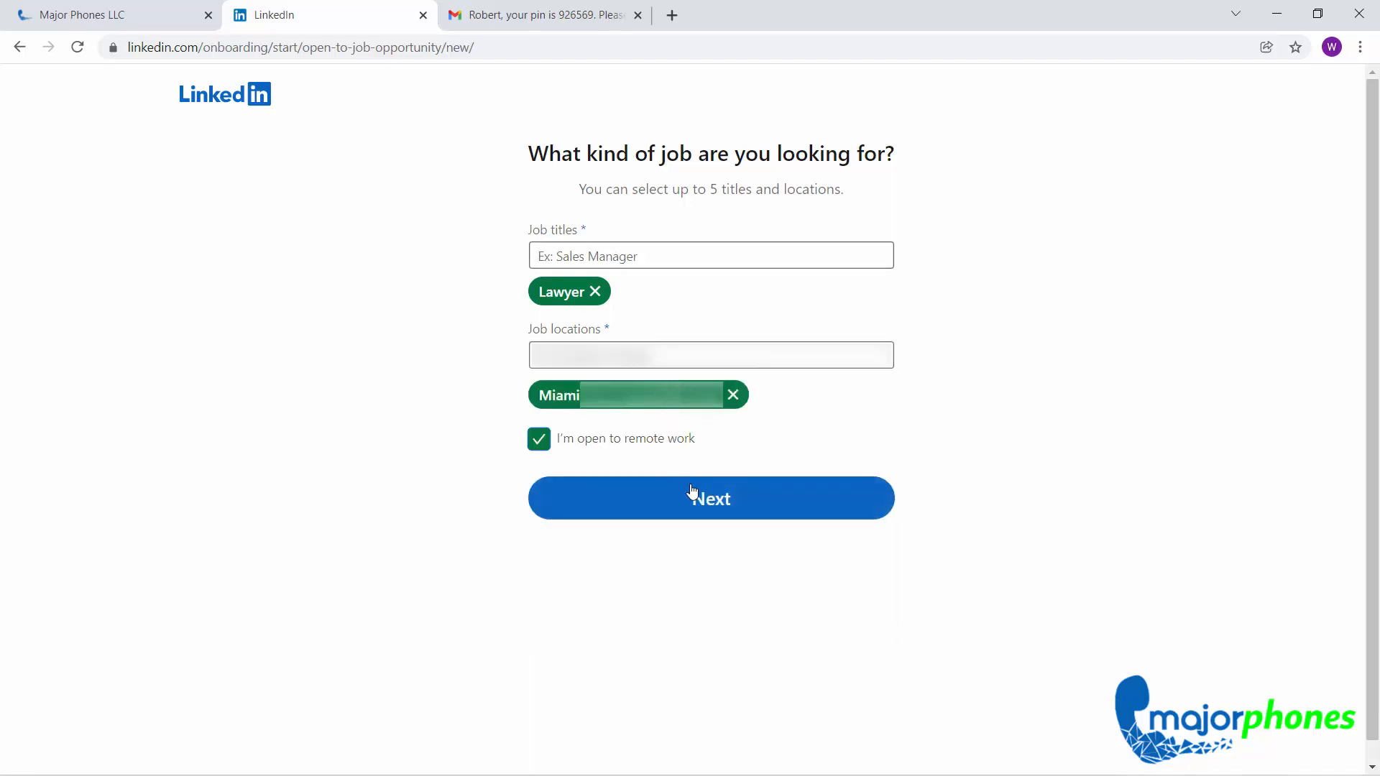
{"action": "left_click", "coordinate": [710, 497]}
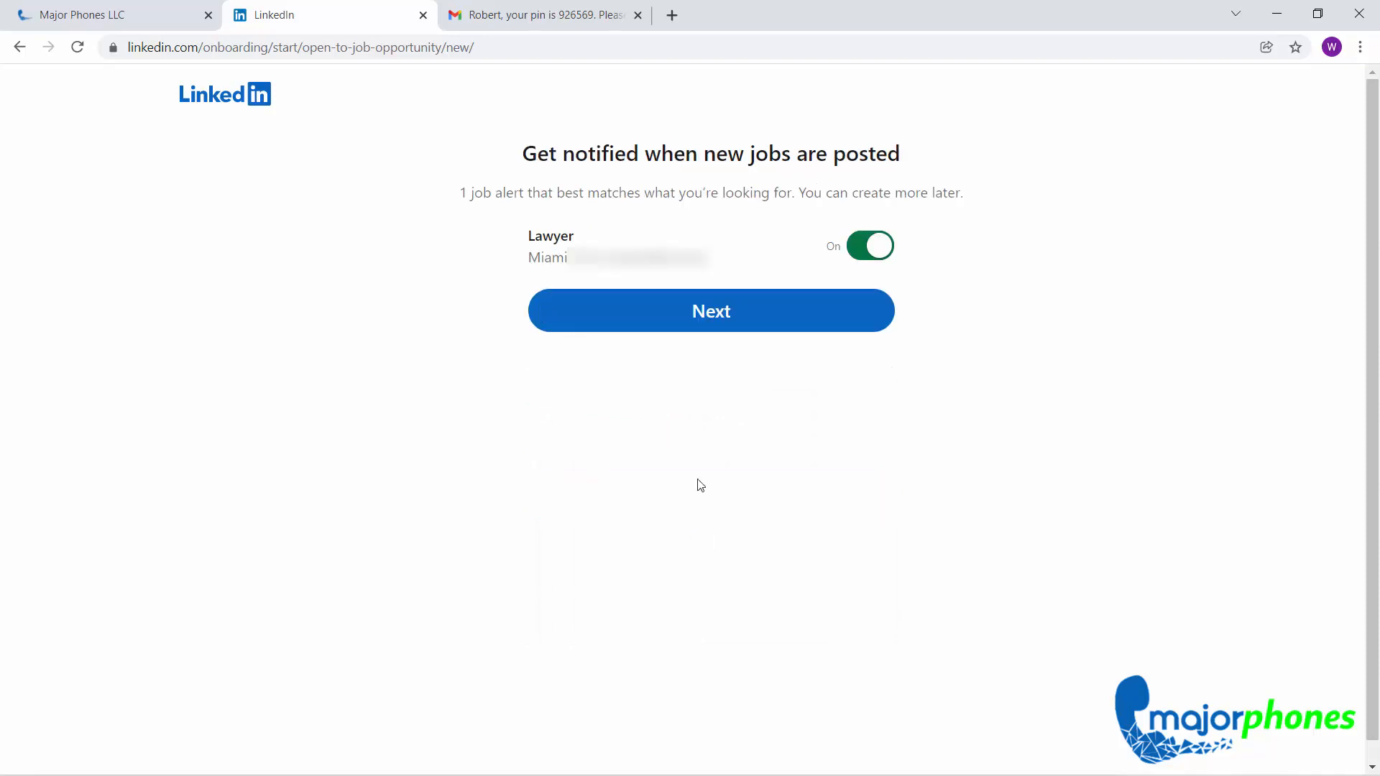
- Keep the Lawyer job alert and recruiter sharing on, finishing onboarding
{"action": "left_click", "coordinate": [710, 310]}
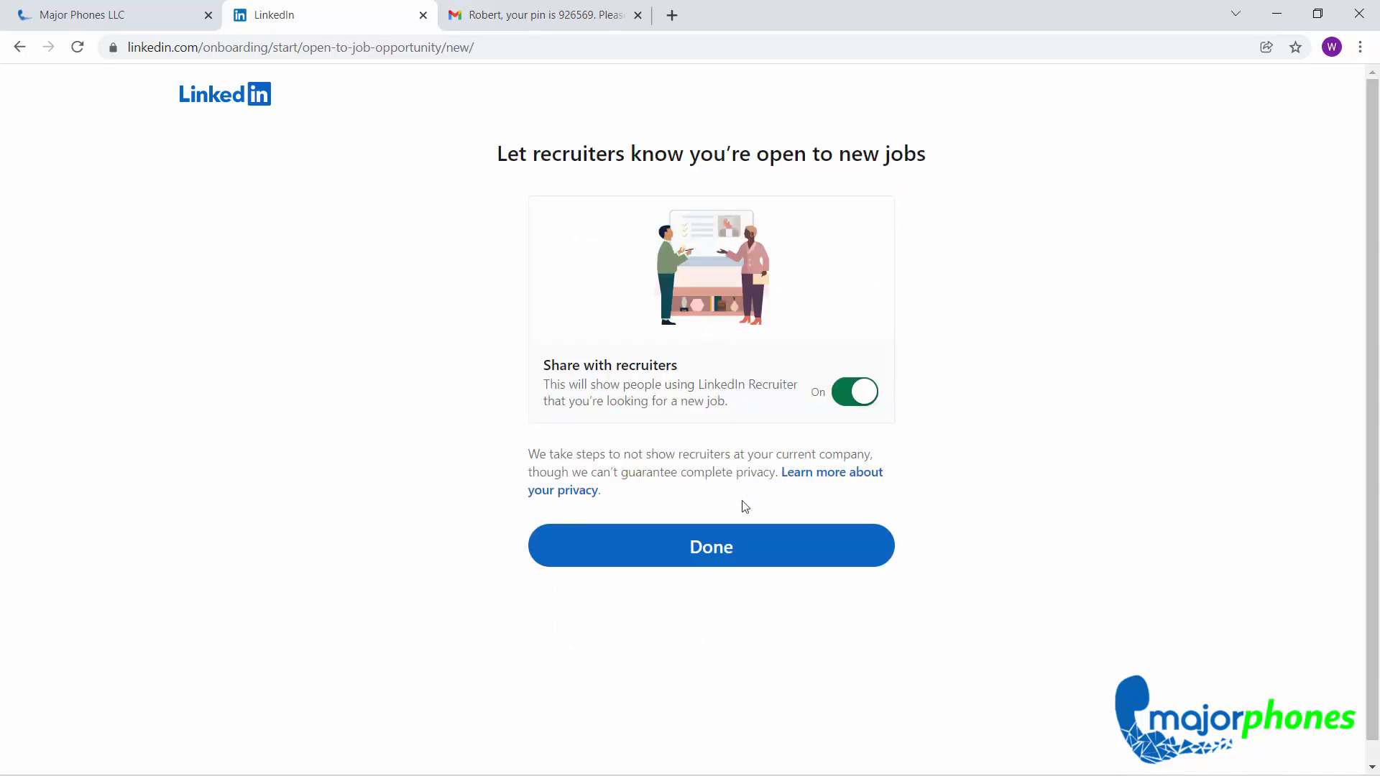
{"action": "left_click", "coordinate": [711, 547]}
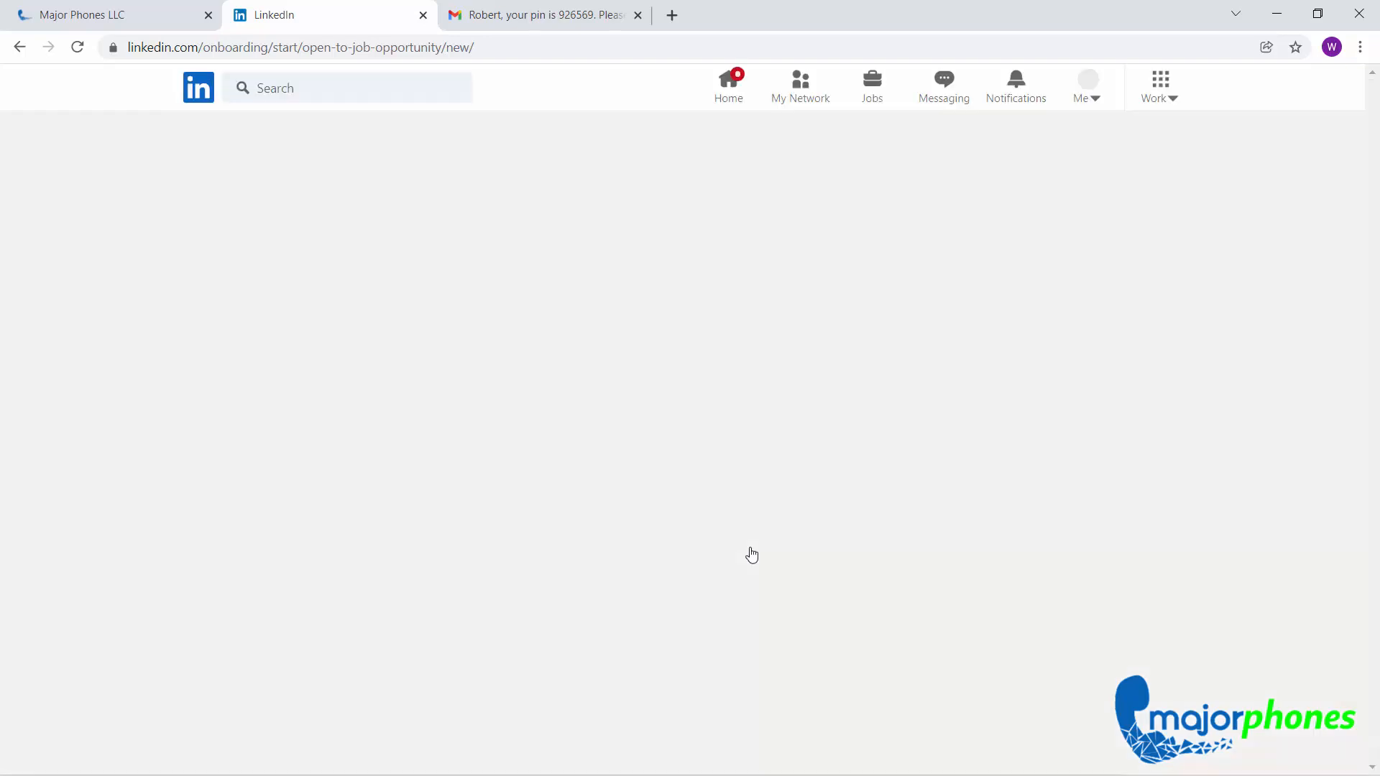
- View LinkedIn's Jobs page with lawyer suggestions, then switch to the Major Phones tab
{"action": "left_click", "coordinate": [871, 85]}
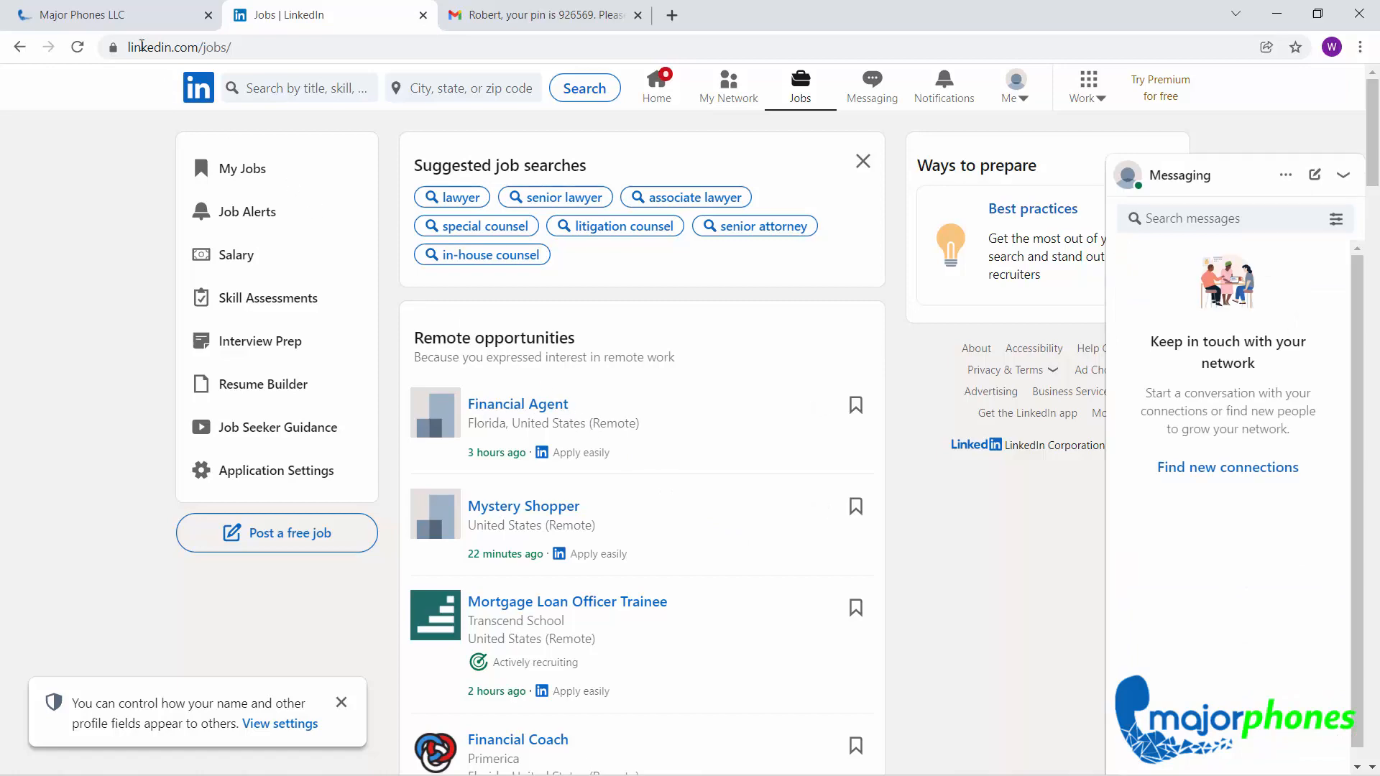
{"action": "left_click", "coordinate": [101, 15]}
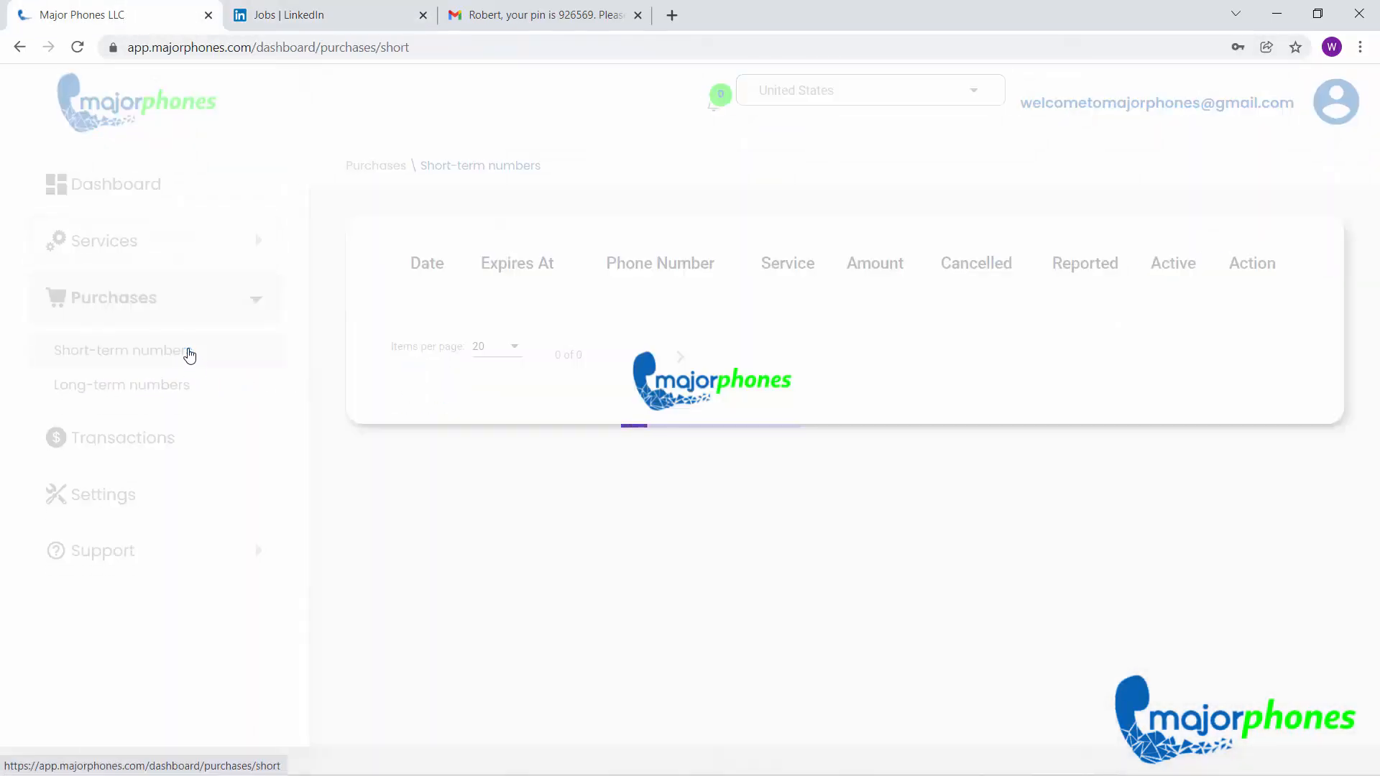
- Review the short-term purchases showing the LinkedIn number at $0.45, then return to the dashboard
{"action": "left_click", "coordinate": [120, 349]}
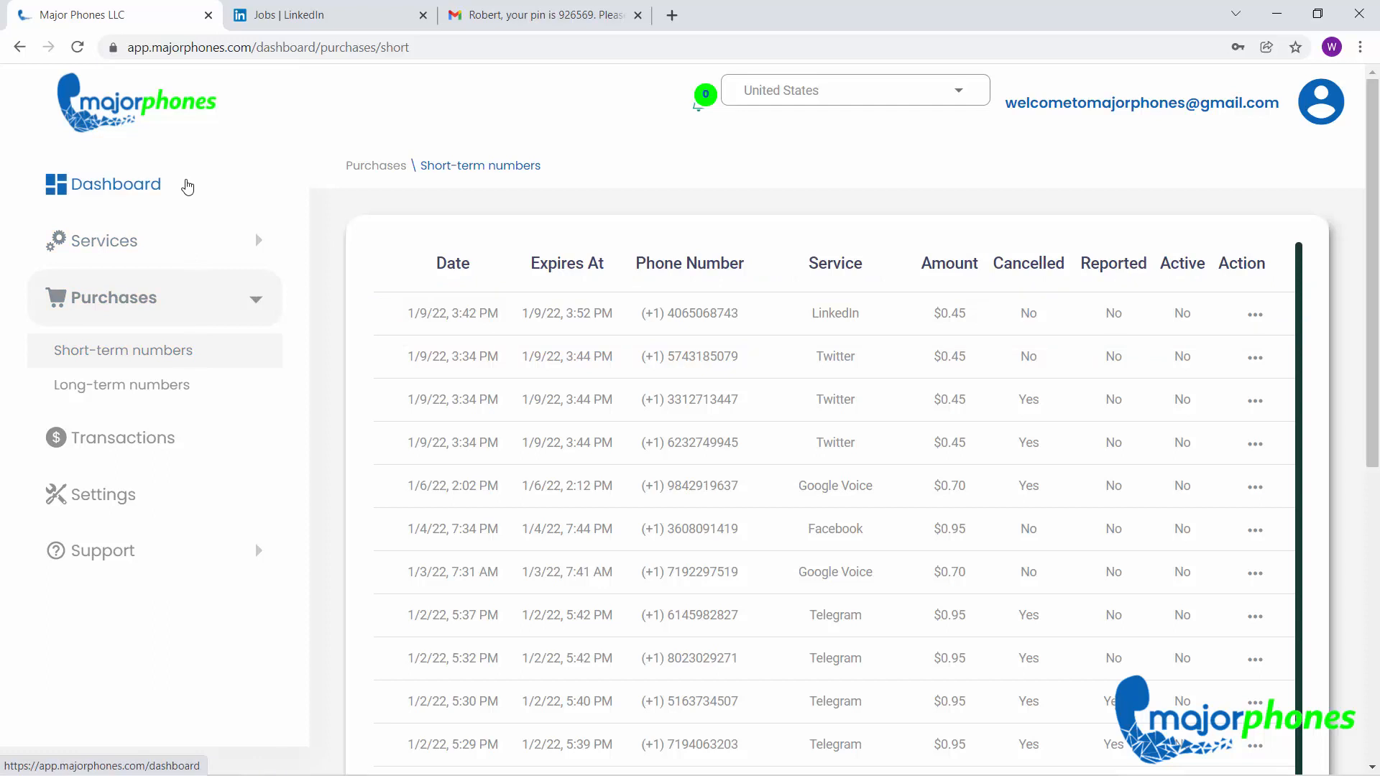
{"action": "left_click", "coordinate": [116, 184]}
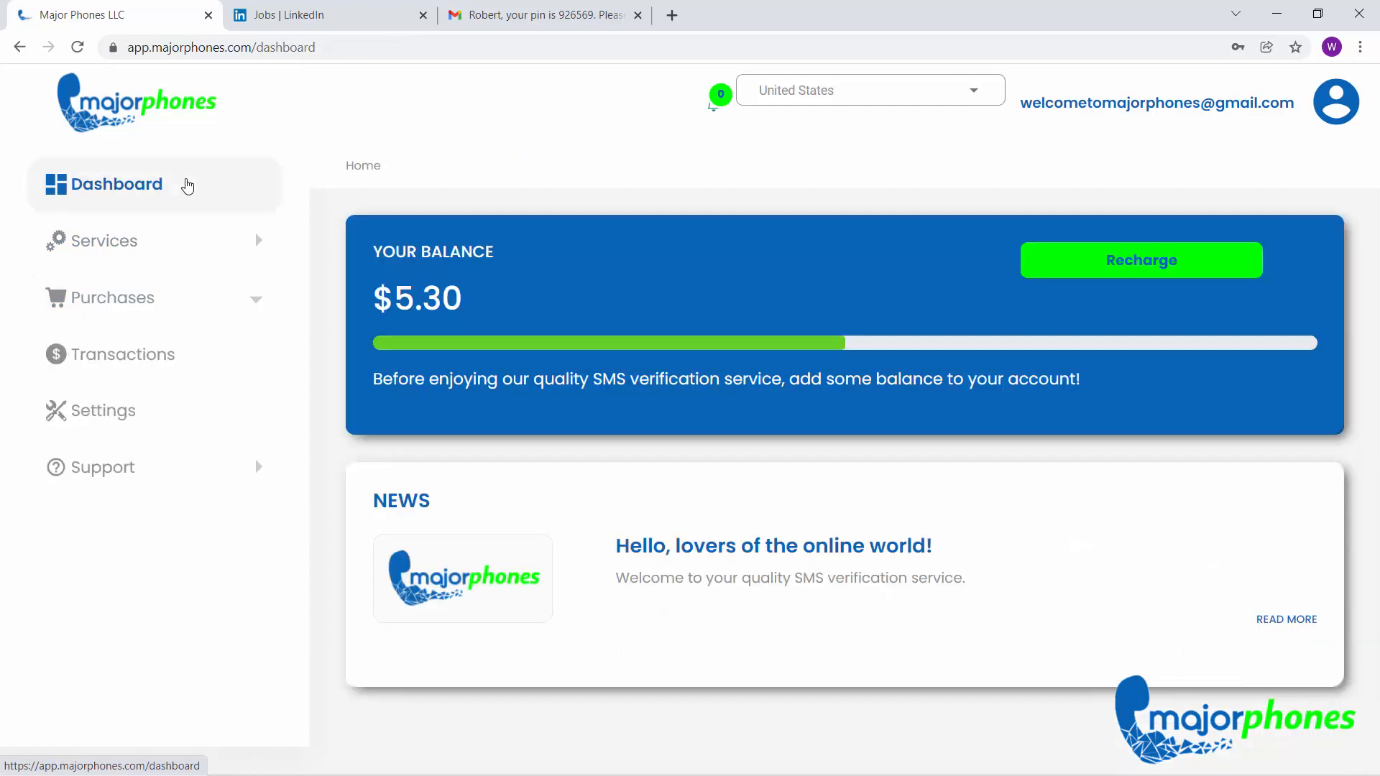
{"action": "mouse_move", "coordinate": [546, 204]}
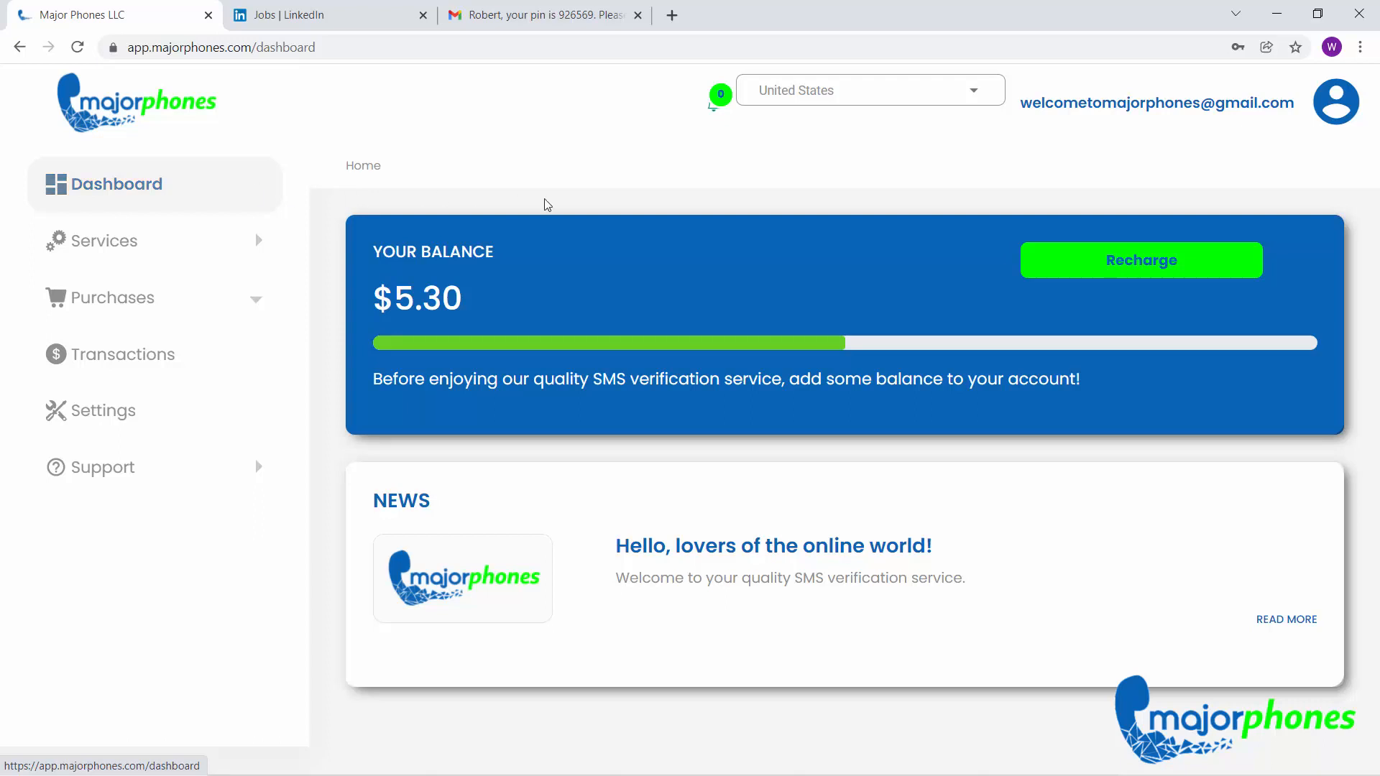
- Sign out of the Major Phones account from the profile menu
{"action": "left_click", "coordinate": [1335, 100]}
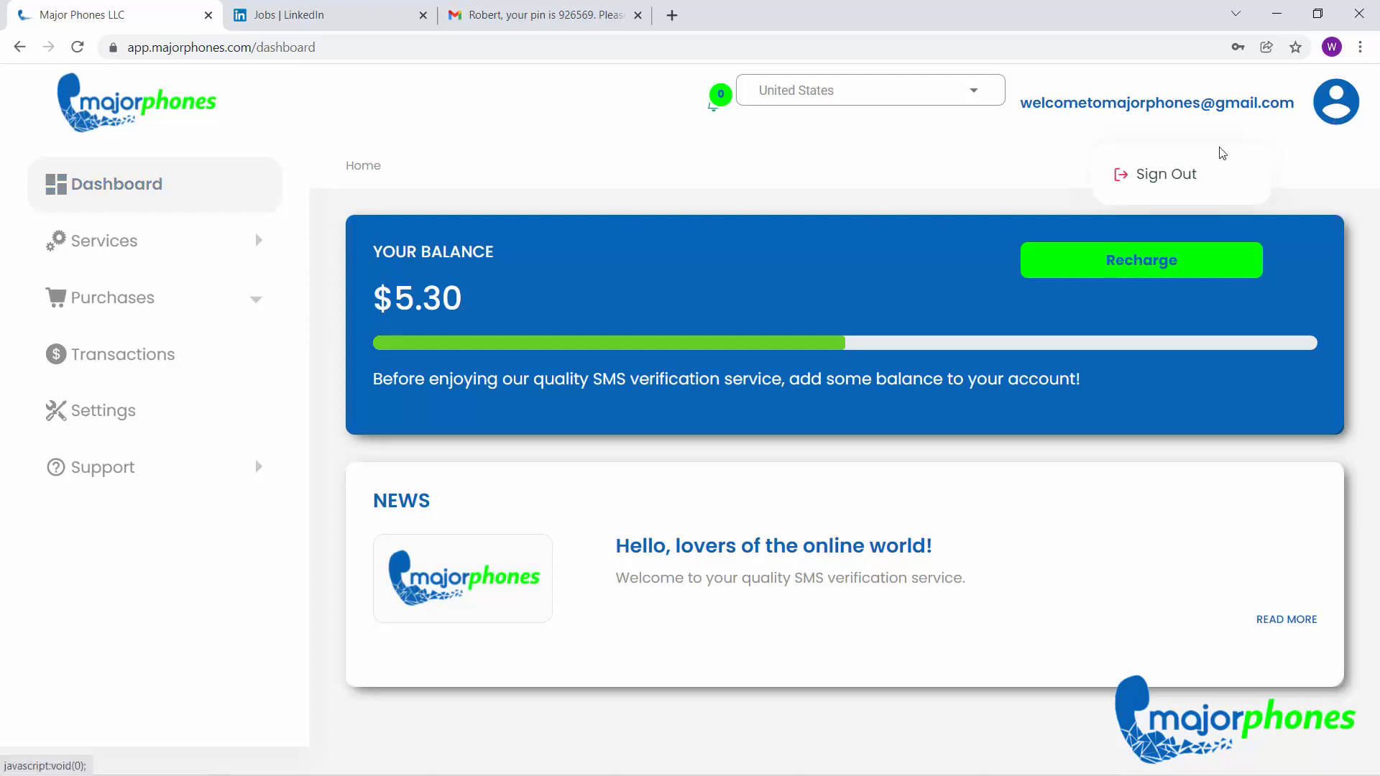
{"action": "left_click", "coordinate": [1166, 172]}
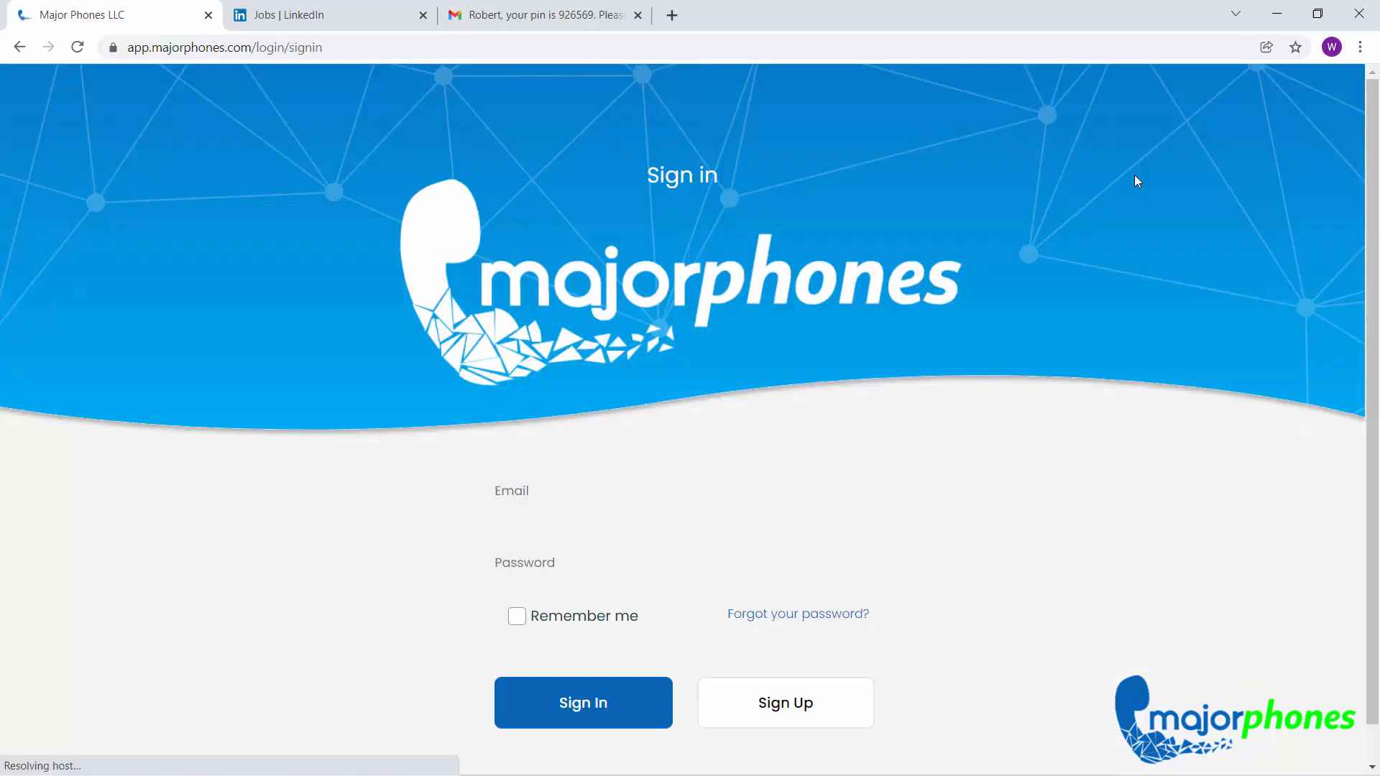